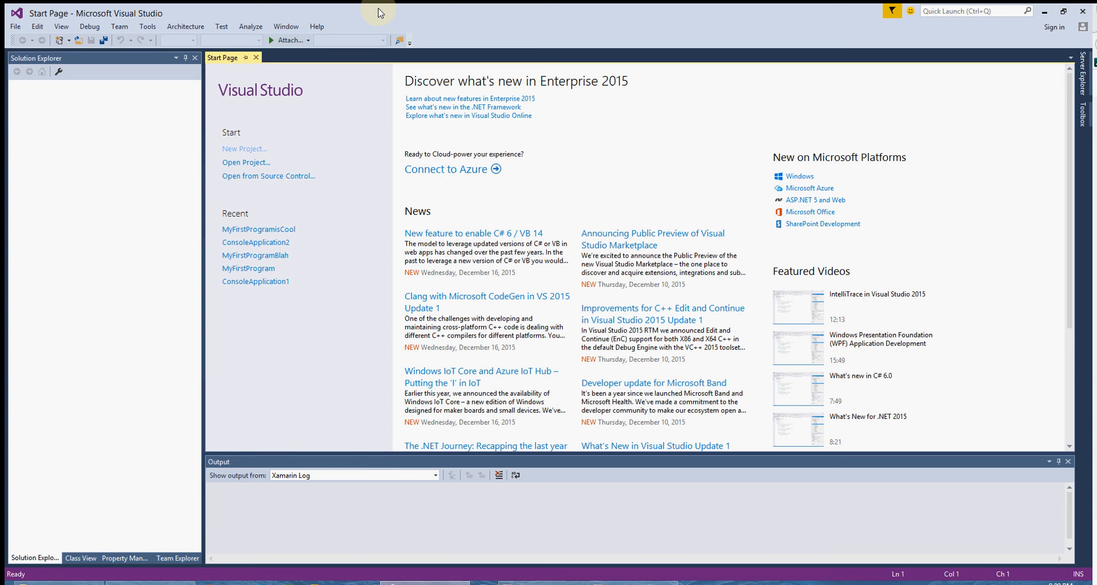
{"action": "mouse_move", "coordinate": [317, 88]}
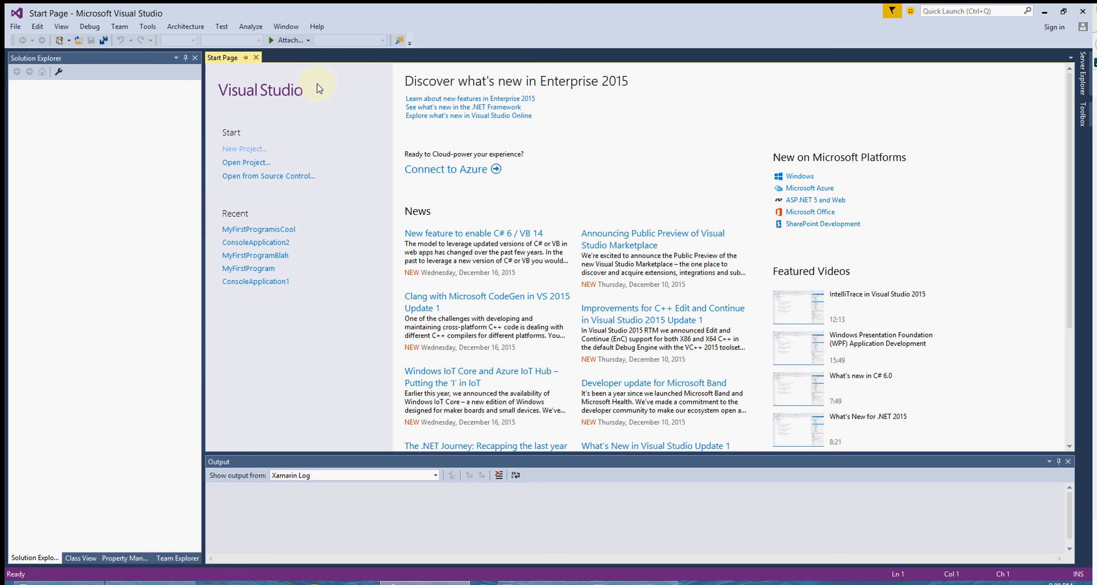
{"action": "mouse_move", "coordinate": [266, 348]}
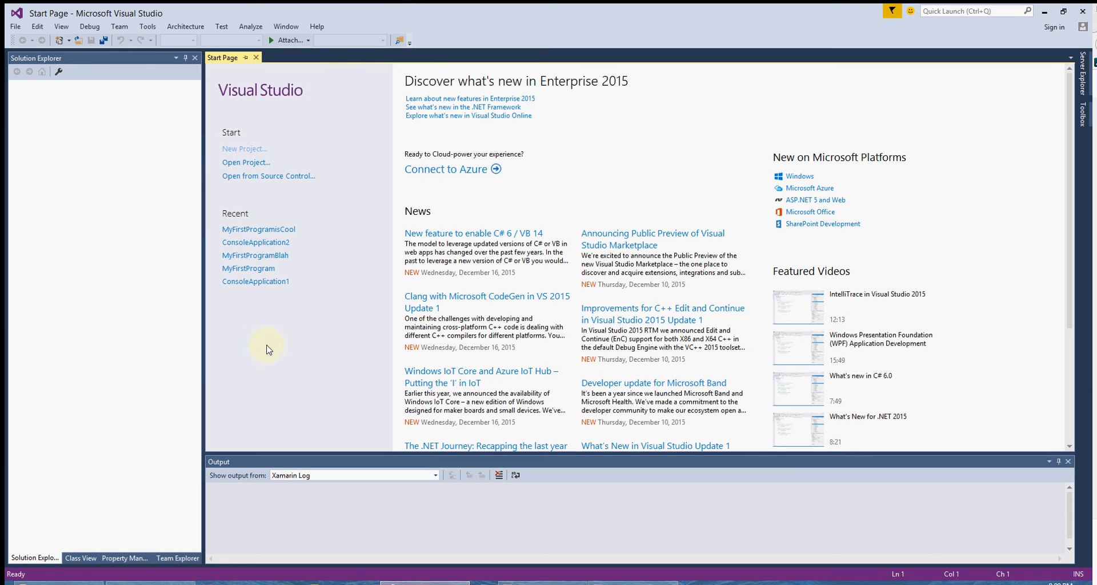
{"action": "mouse_move", "coordinate": [238, 149]}
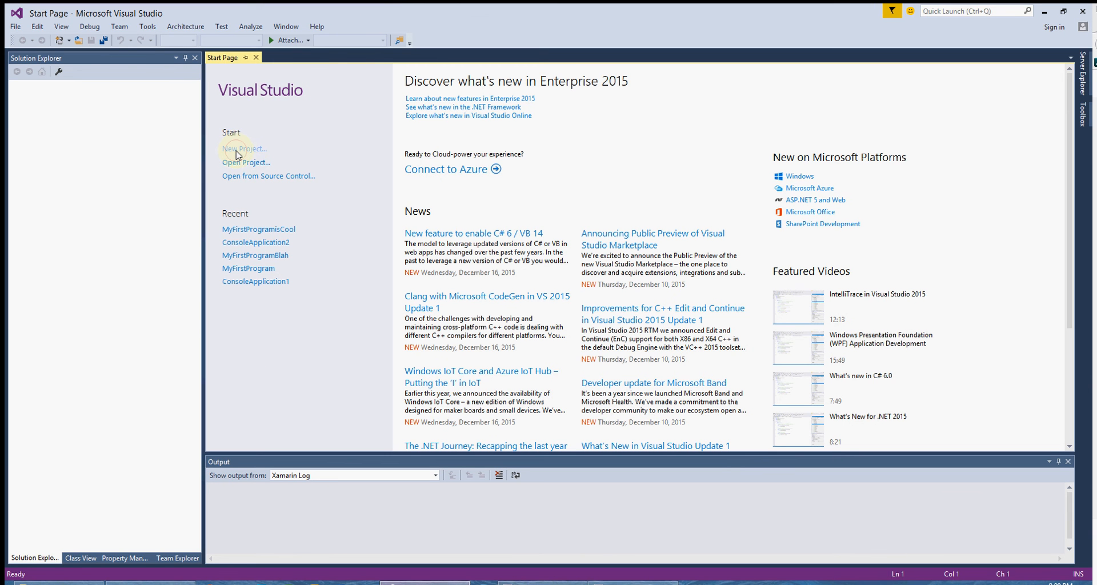
- Create the Win32 Console Application project ConsoleApplication3, accepting the wizard's default settings
{"action": "left_click", "coordinate": [243, 148]}
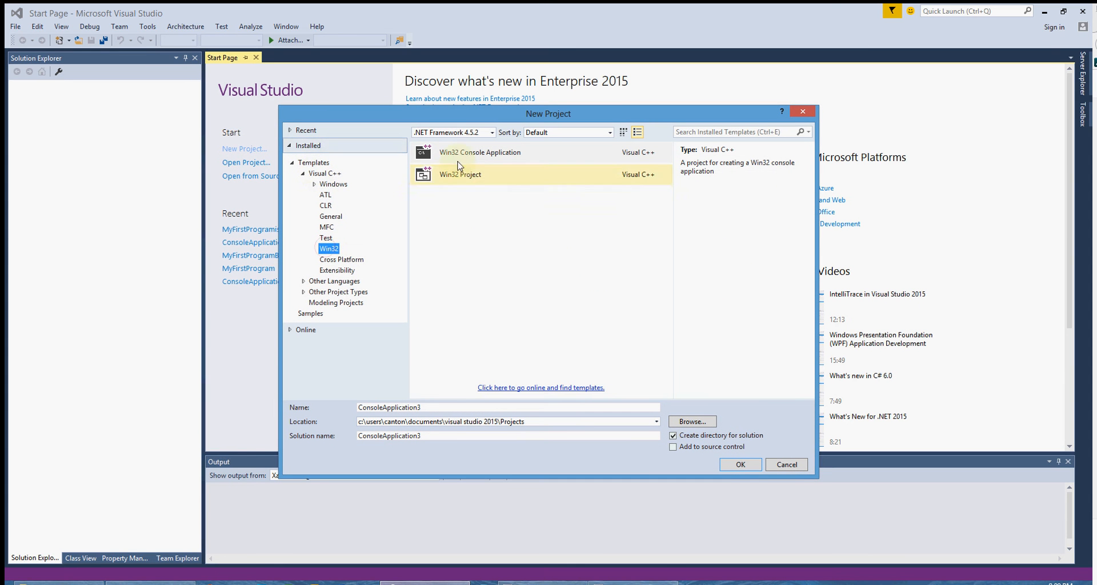
{"action": "left_click", "coordinate": [480, 152]}
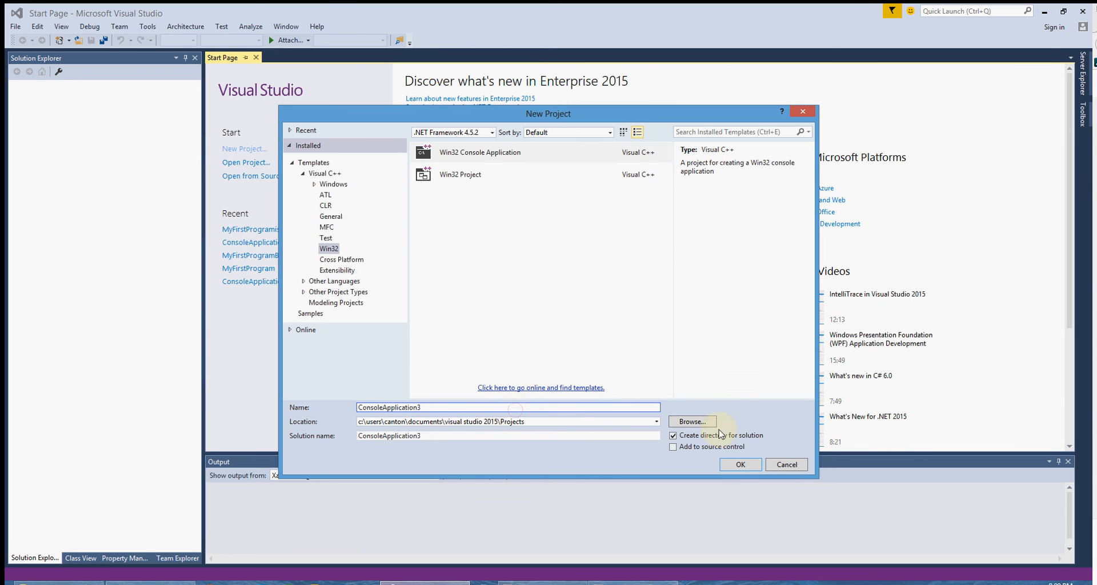
{"action": "left_click", "coordinate": [739, 464]}
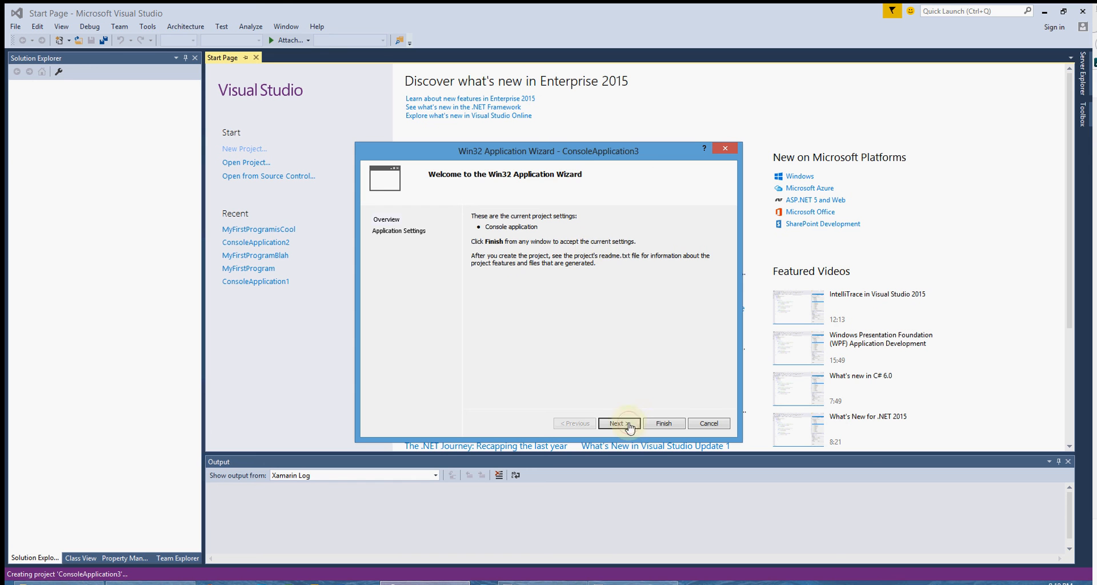
{"action": "left_click", "coordinate": [618, 423]}
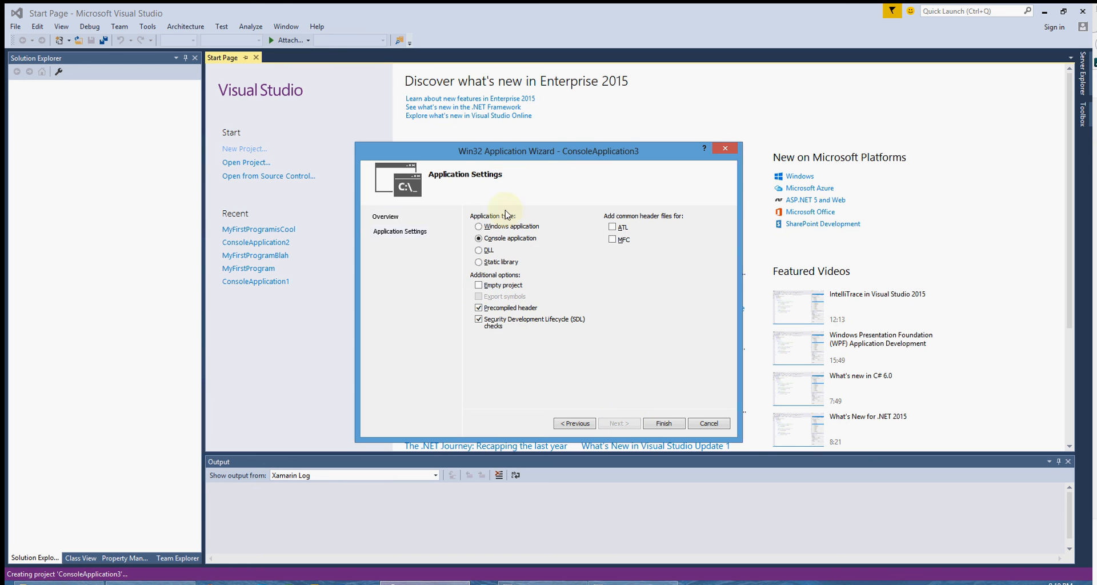
{"action": "mouse_move", "coordinate": [662, 423]}
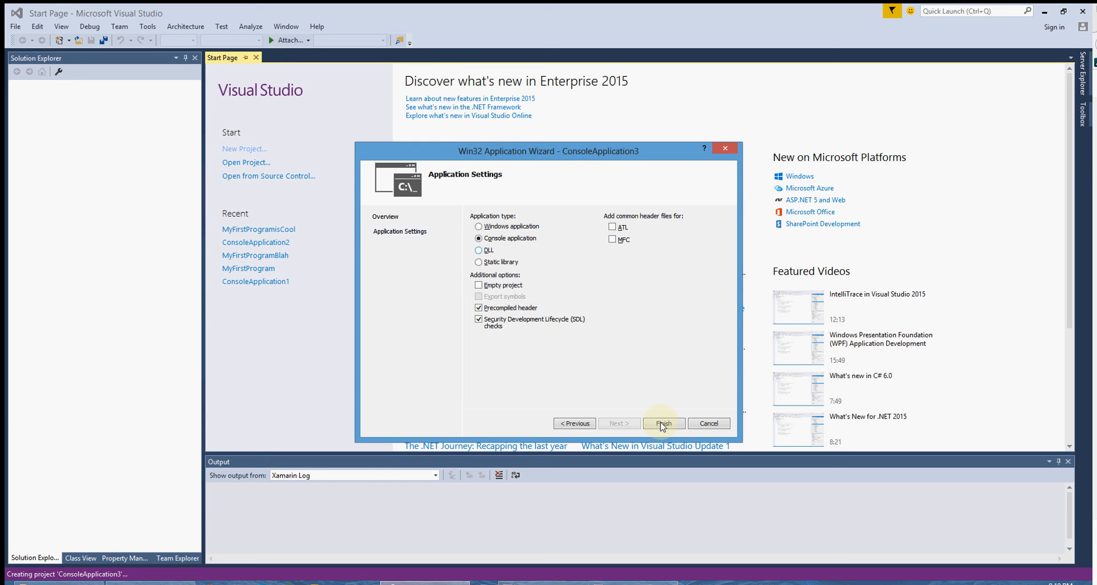
{"action": "mouse_move", "coordinate": [663, 423]}
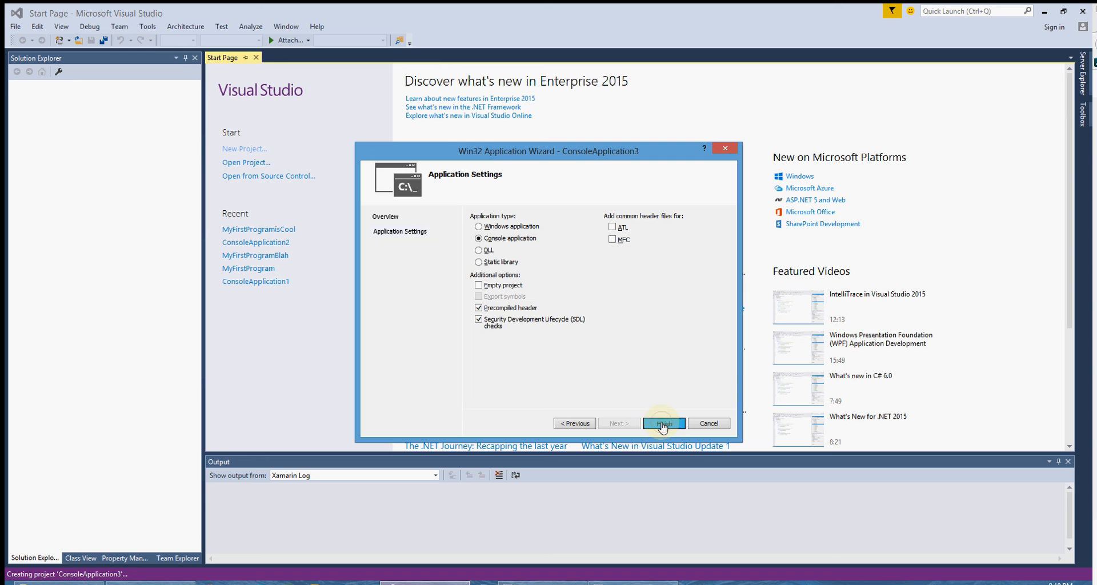
{"action": "left_click", "coordinate": [663, 423]}
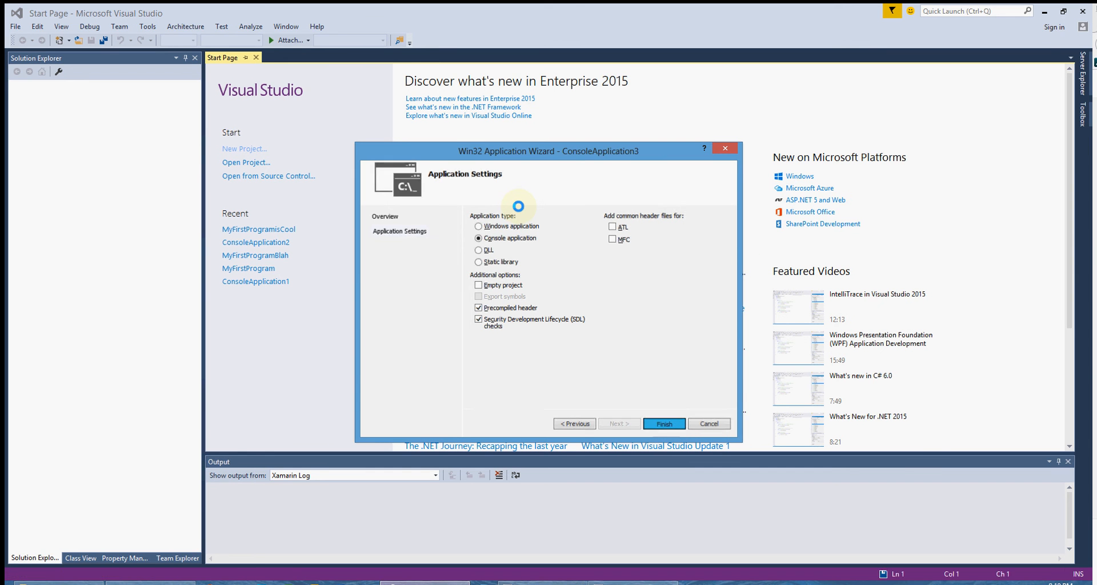
- Add #include <iostream> on a new line below #include "stdafx.h"
{"action": "left_click", "coordinate": [663, 423]}
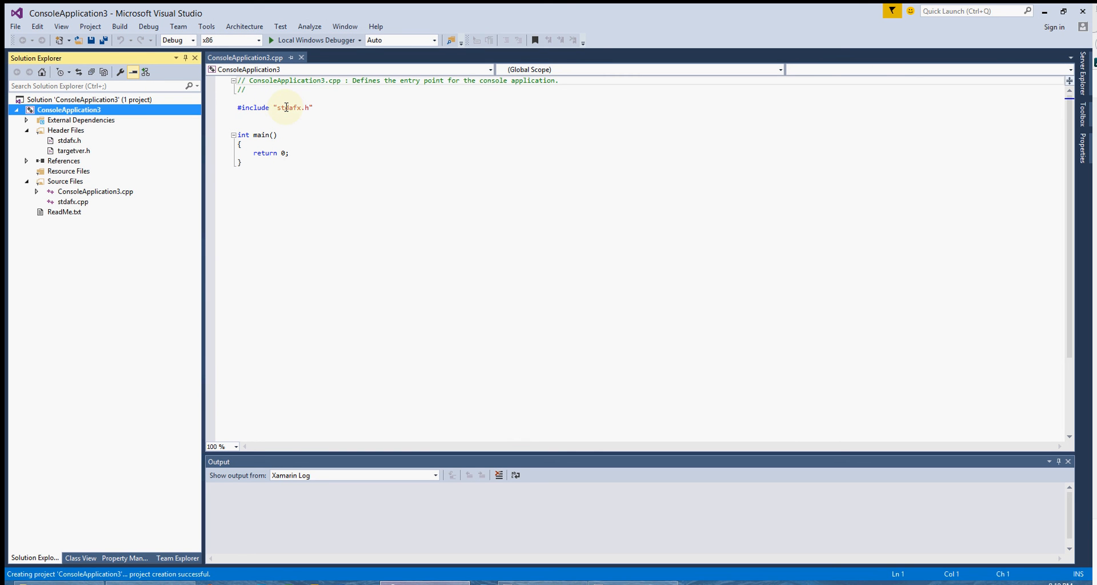
{"action": "mouse_move", "coordinate": [323, 103]}
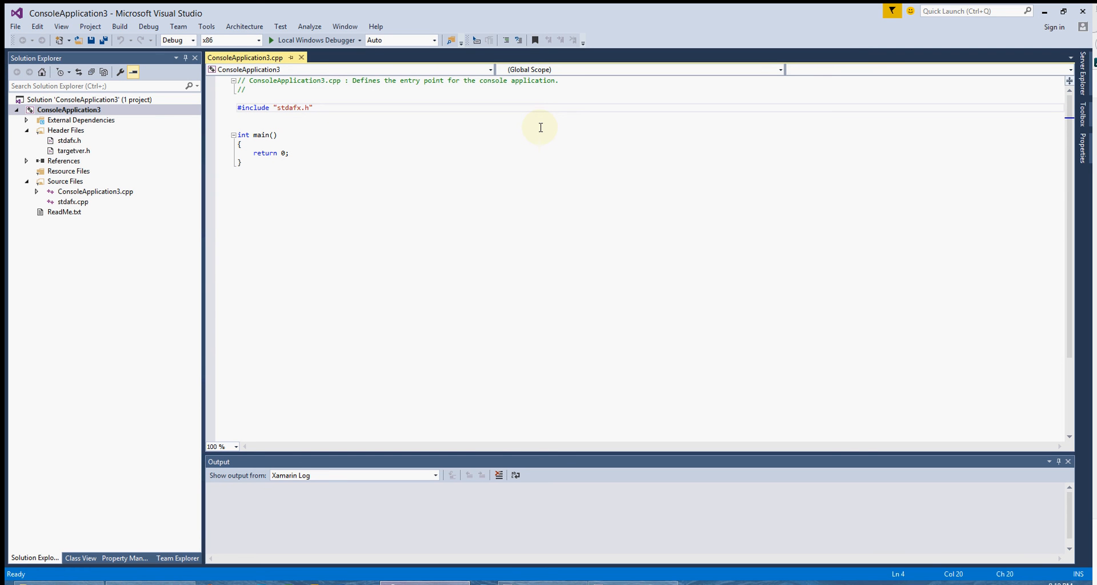
{"action": "left_click", "coordinate": [314, 107]}
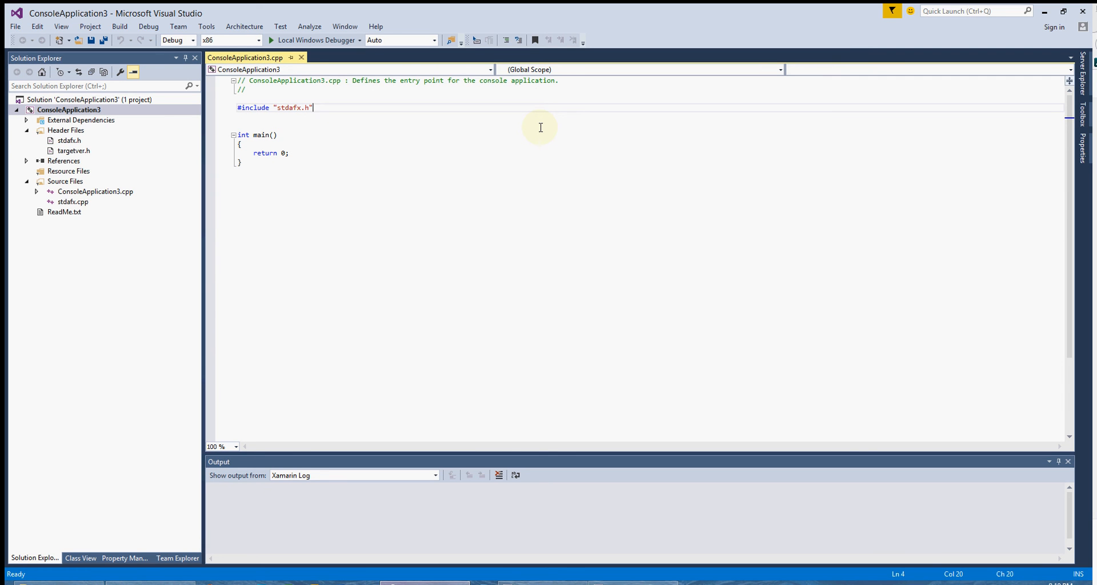
{"action": "key", "text": "Return"}
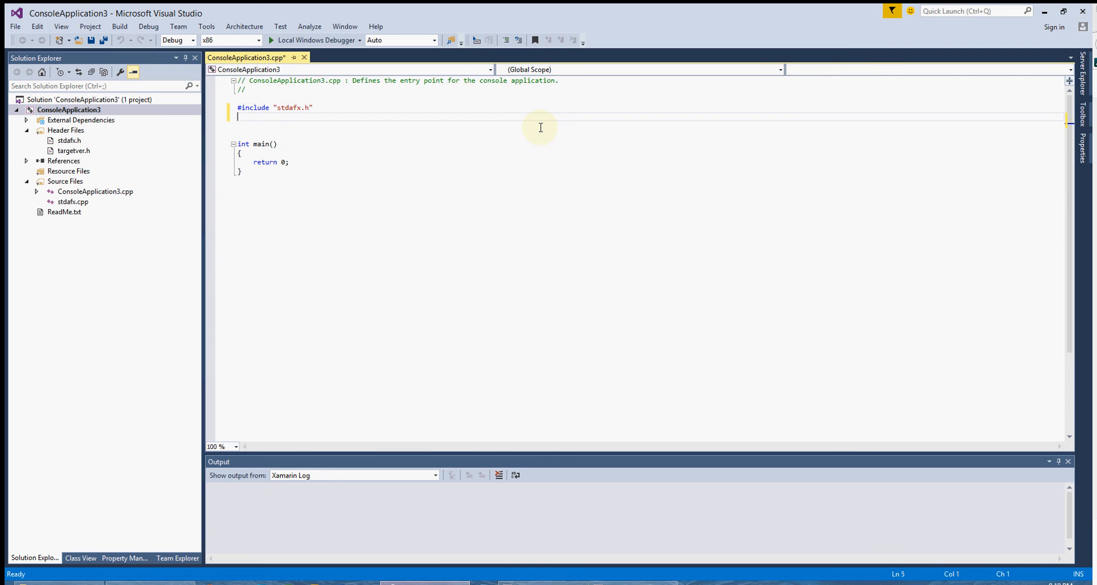
{"action": "type", "text": "#include <iostream>"}
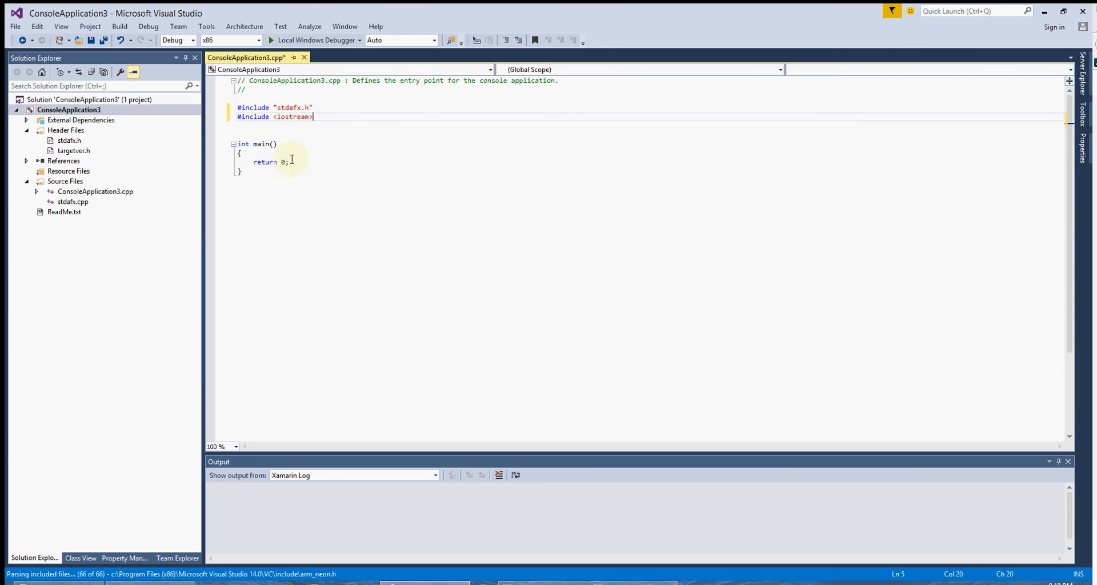
- Open a blank line inside main after its opening brace
{"action": "left_click", "coordinate": [393, 149]}
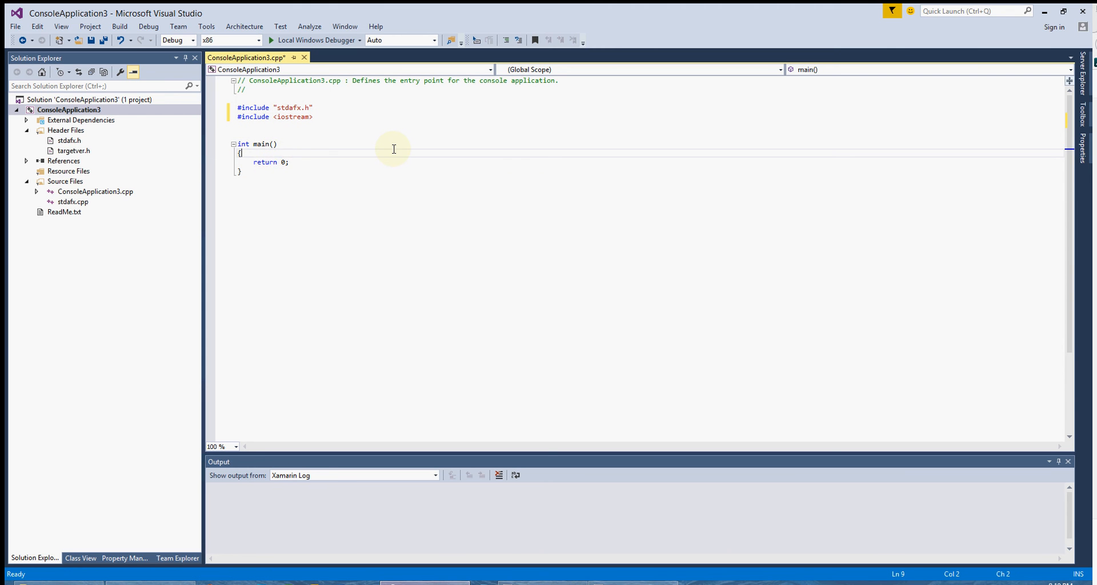
{"action": "key", "text": "enter"}
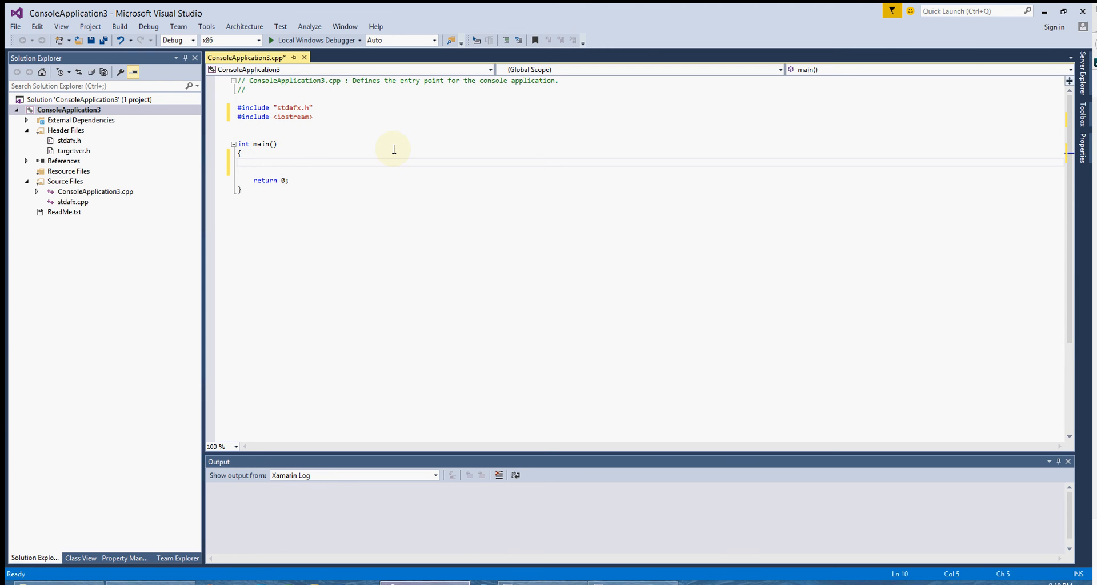
{"action": "left_click", "coordinate": [253, 162]}
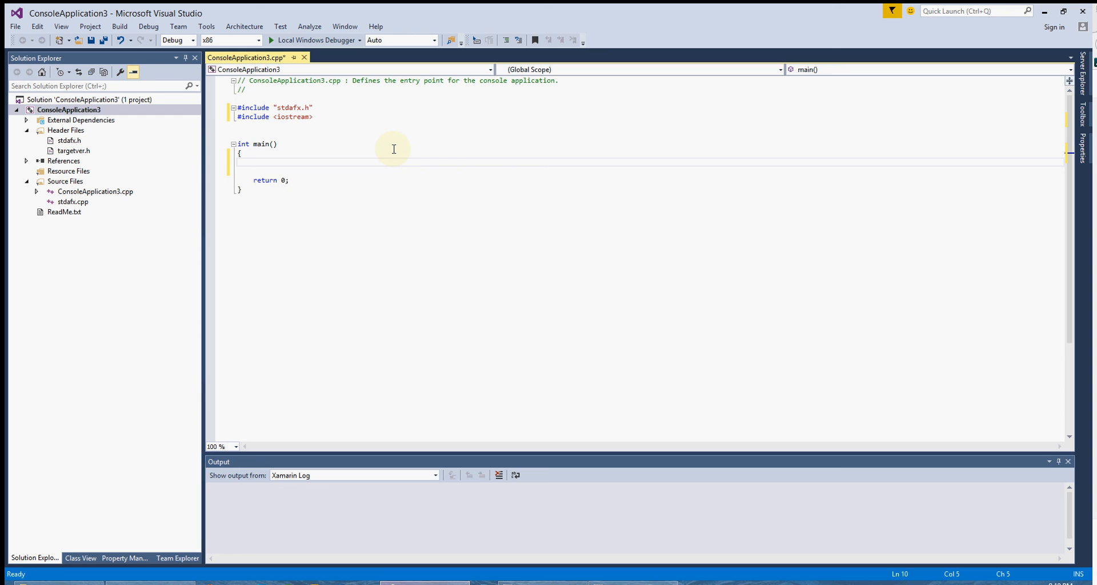
- Declare int integer1 = 0, integer2 = 0, sum; inside main
{"action": "type", "text": "int integer1"}
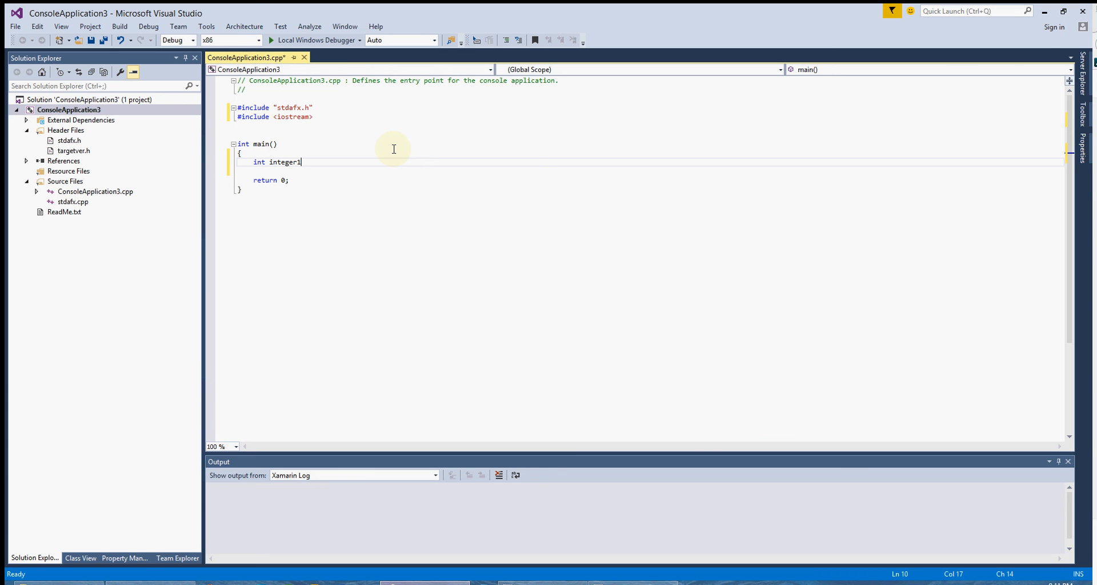
{"action": "type", "text": ", integer"}
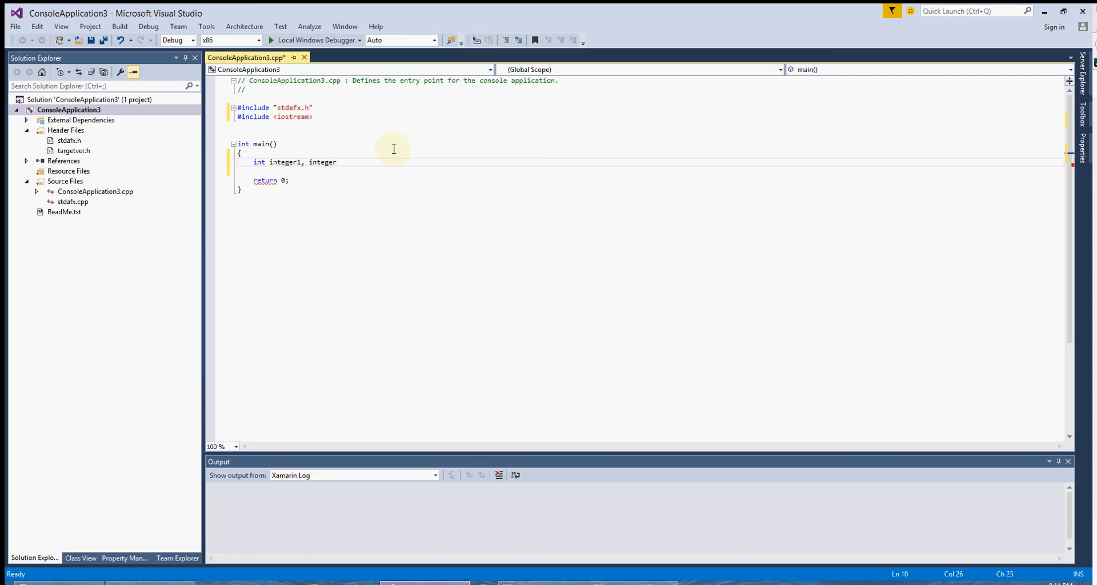
{"action": "type", "text": "2, sum;"}
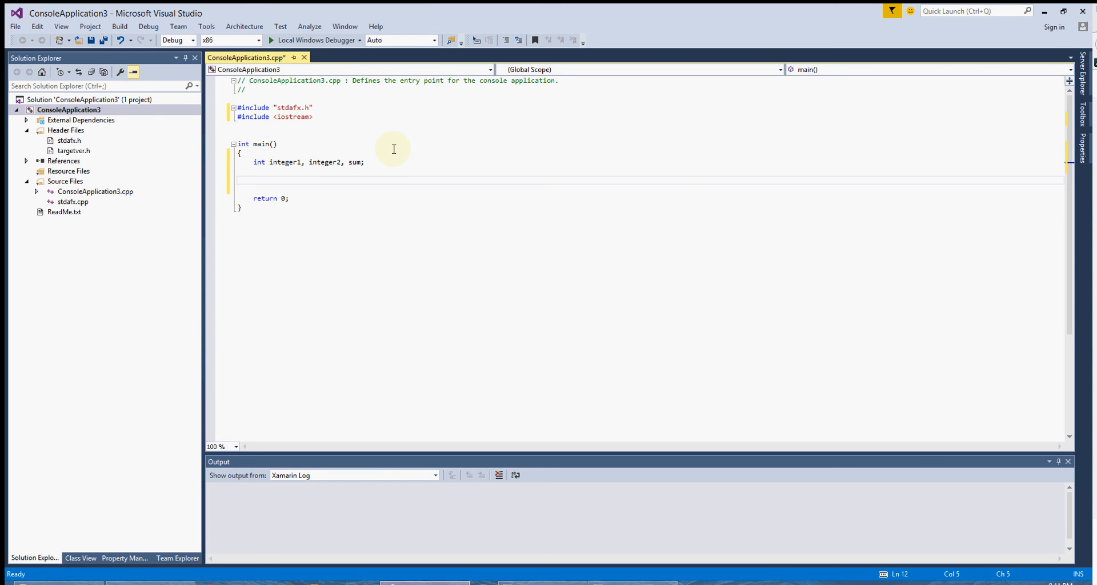
{"action": "left_click", "coordinate": [253, 180]}
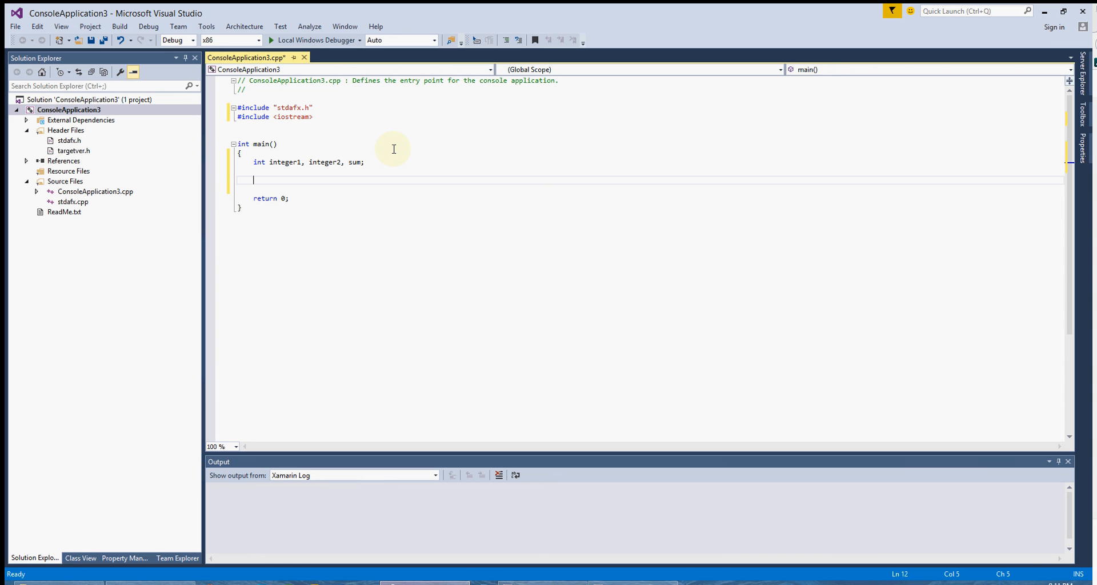
{"action": "mouse_move", "coordinate": [287, 162]}
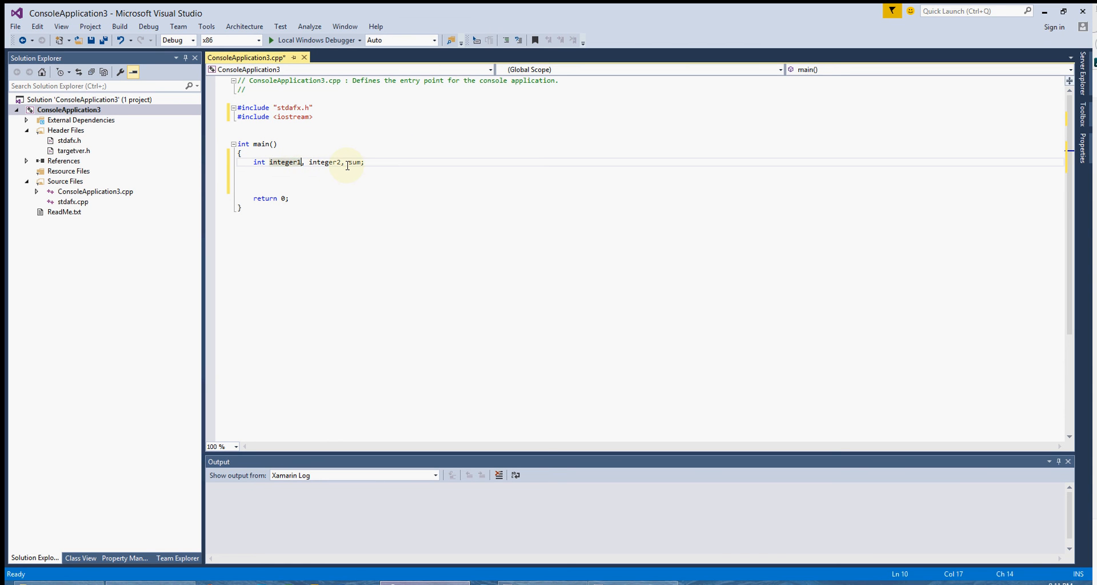
{"action": "type", "text": "= 0"}
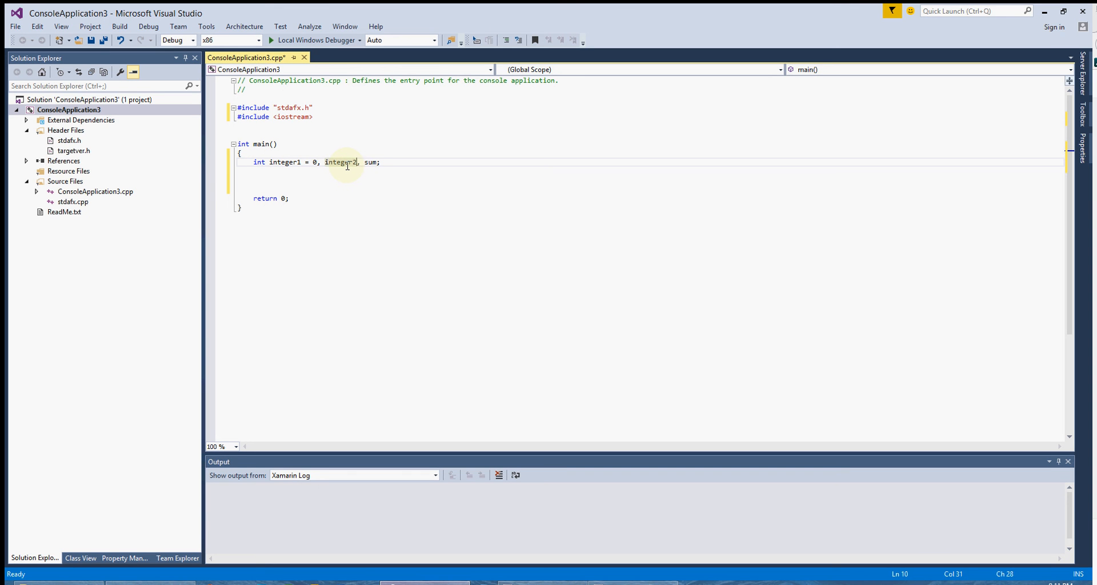
{"action": "type", "text": "=0"}
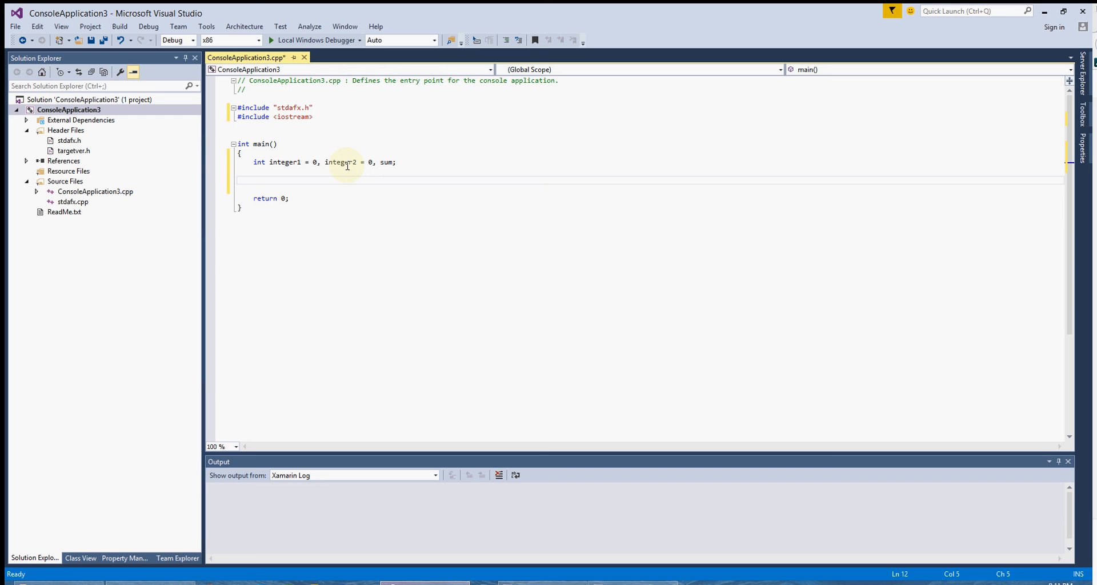
- Print "Enter first integer\n" with std::cout and read integer1 with std::cin
{"action": "type", "text": "s"}
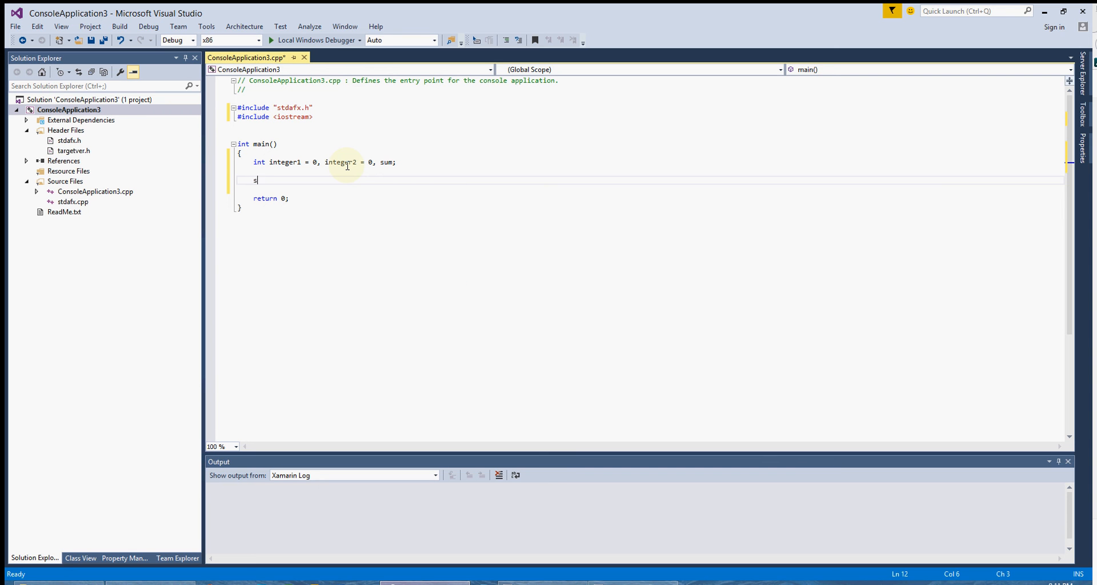
{"action": "type", "text": "td::cout"}
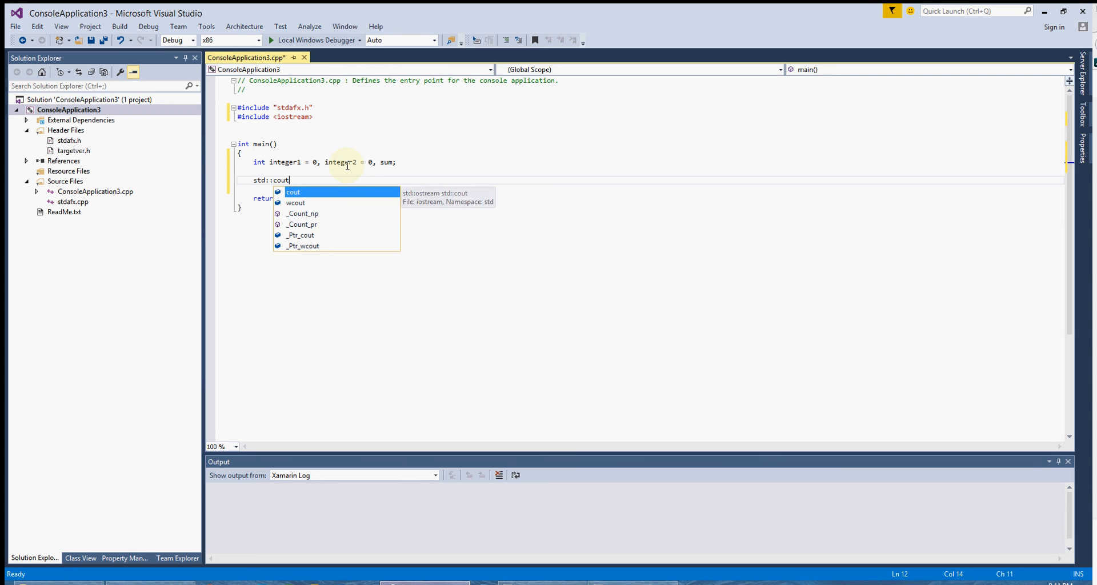
{"action": "type", "text": "<< \"E"}
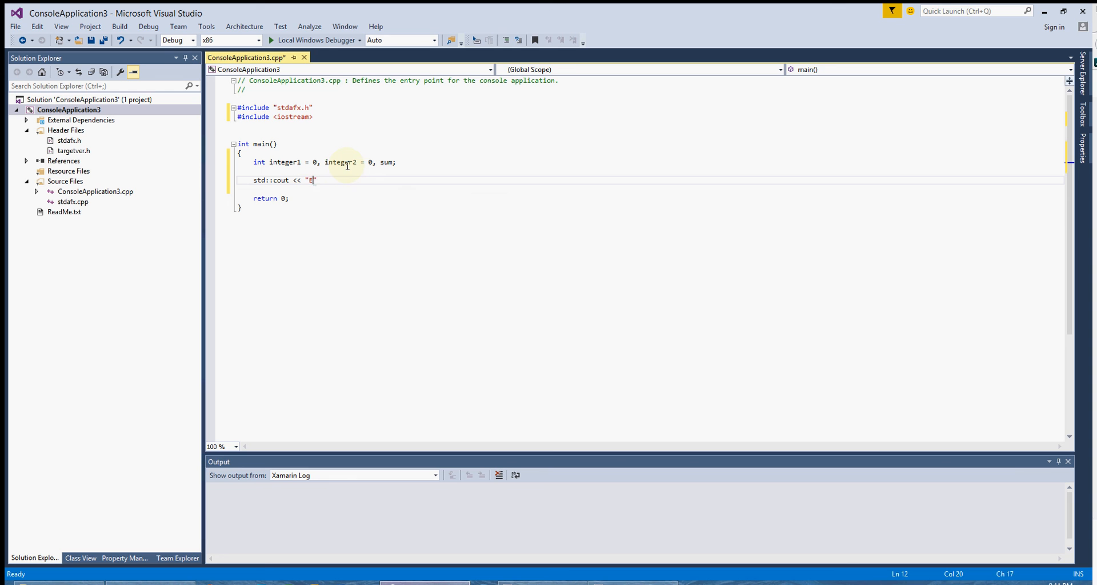
{"action": "type", "text": "nter first eng"}
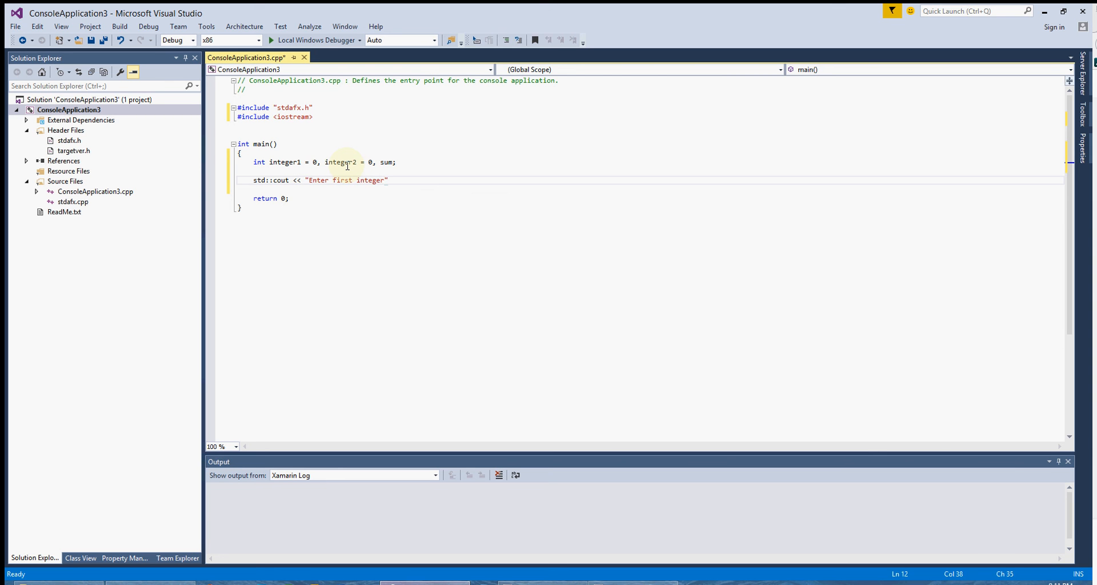
{"action": "type", "text": "\\n"}
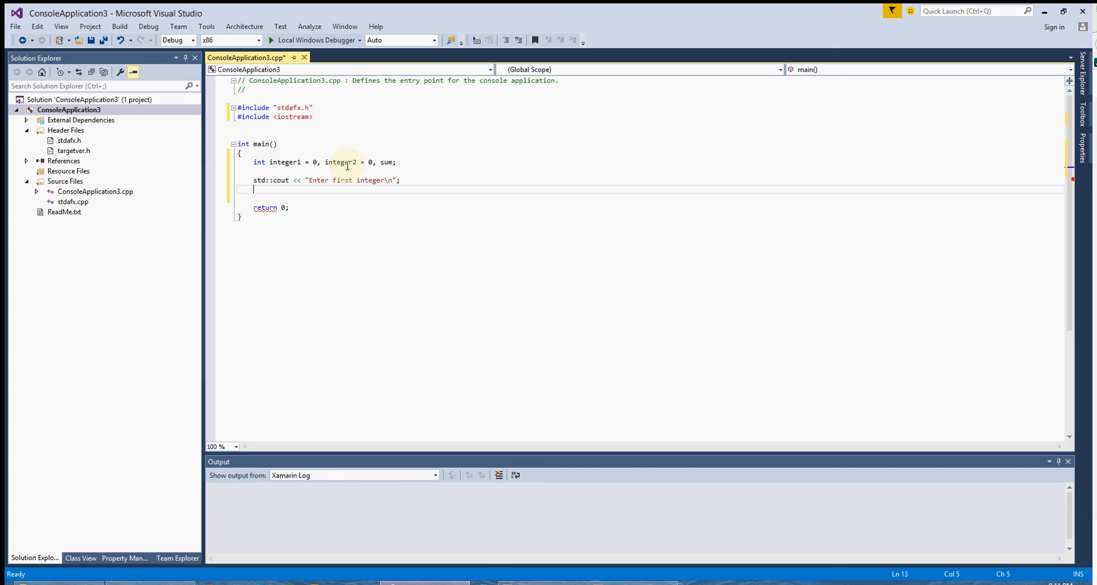
{"action": "type", "text": "std::cin >>"}
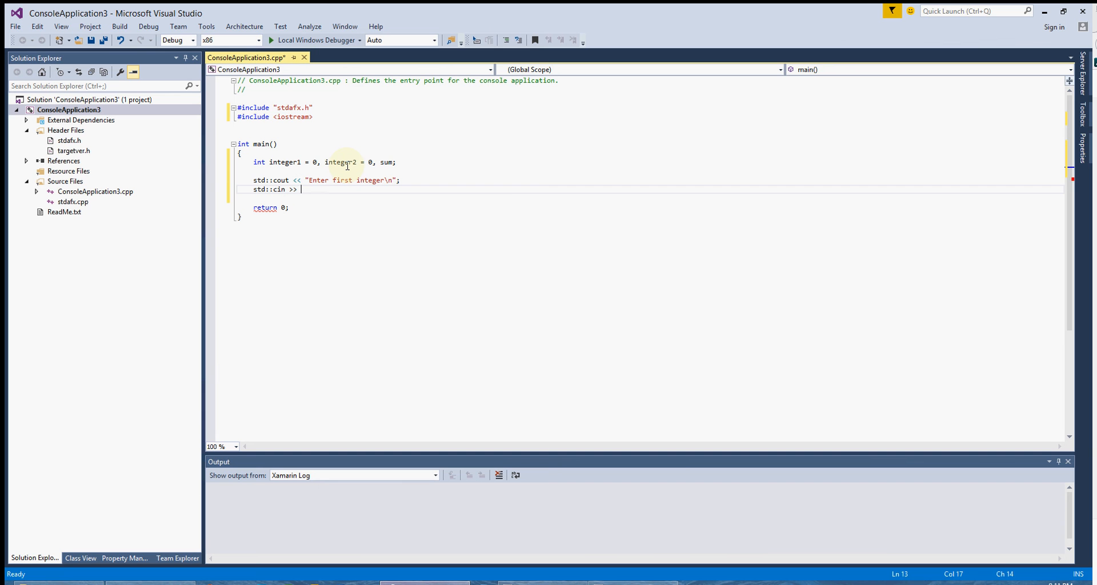
{"action": "type", "text": "integer1;"}
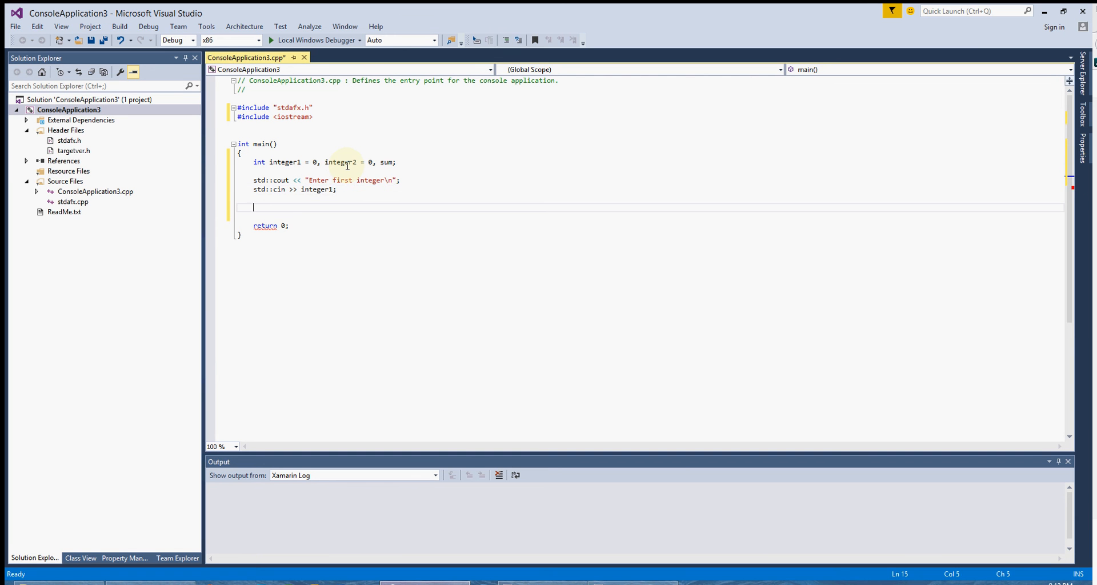
- Print "Enter second integer\n" and read integer2 with std::cin
{"action": "type", "text": "std::cout <"}
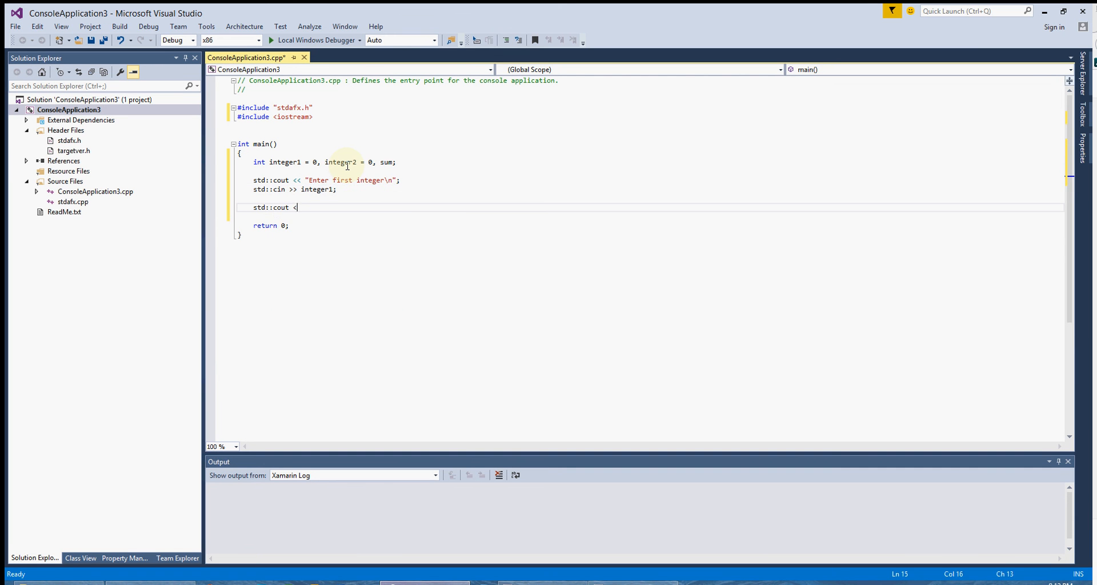
{"action": "type", "text": "<< \""}
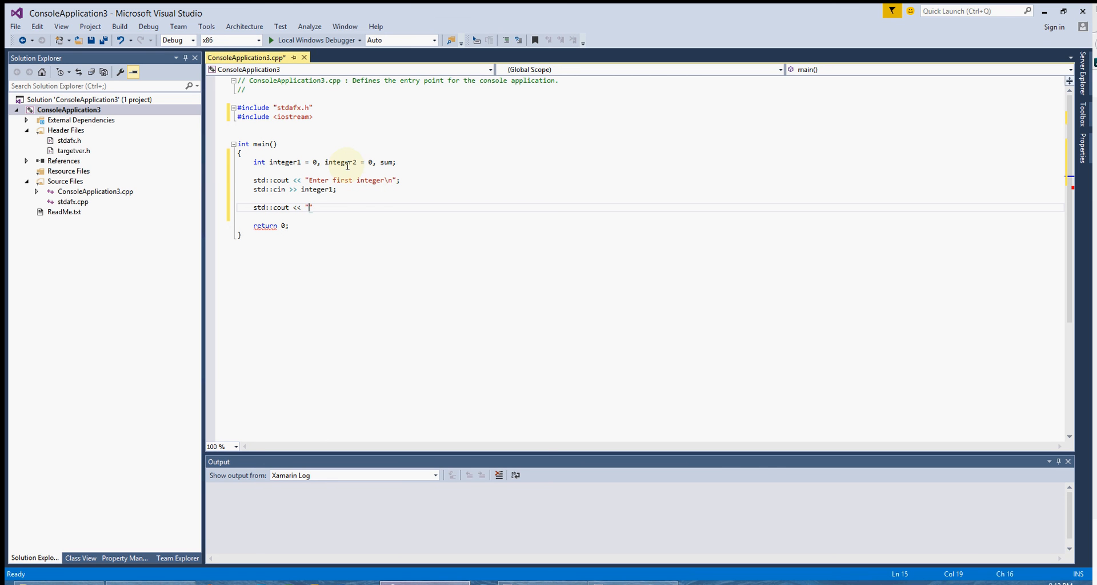
{"action": "type", "text": "Enter second integer"}
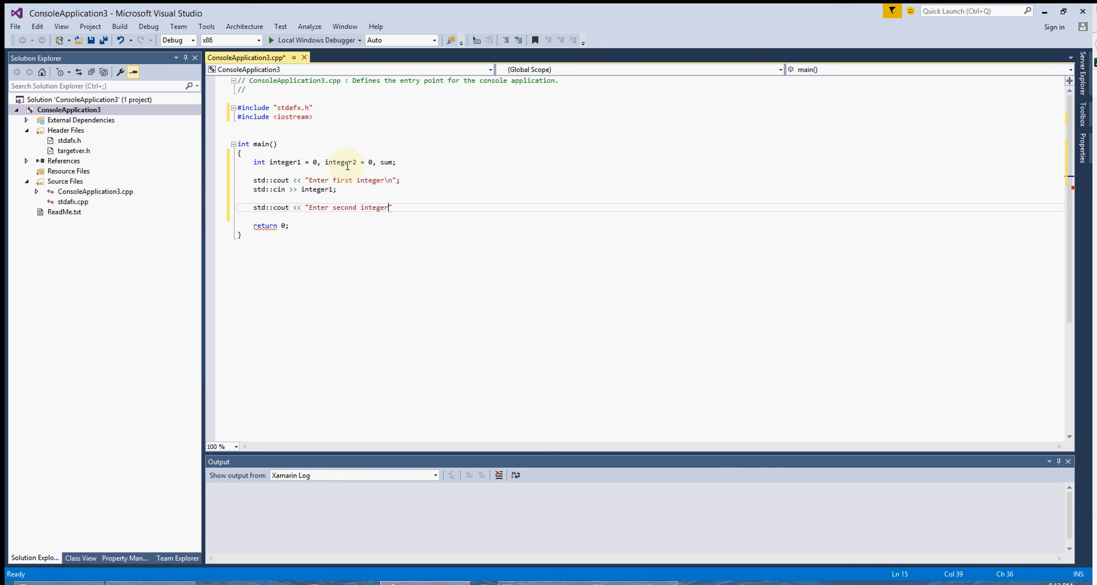
{"action": "type", "text": "\\n\";"}
{"action": "type", "text": "std::cin >> i"}
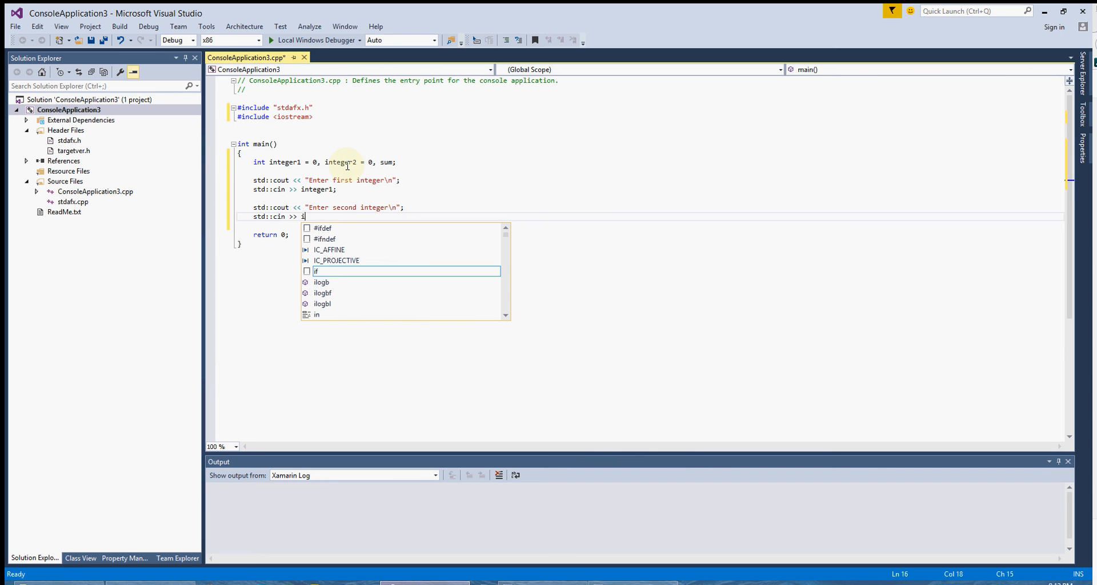
{"action": "type", "text": "nteger2;"}
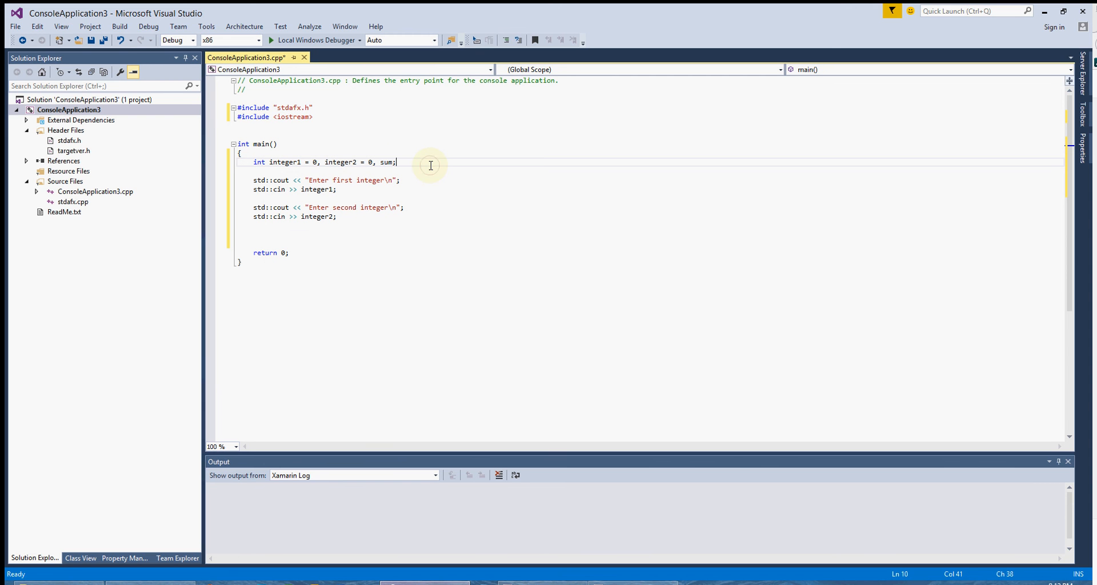
{"action": "mouse_move", "coordinate": [430, 165]}
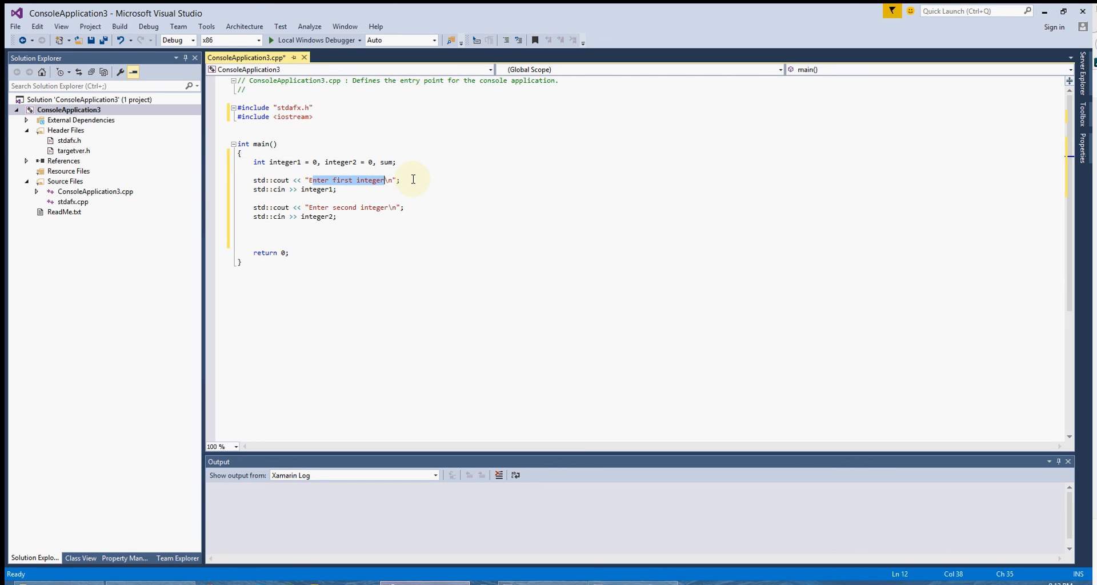
- Add a blank line after std::cin >> integer2; for the sum calculation
{"action": "left_click", "coordinate": [261, 190]}
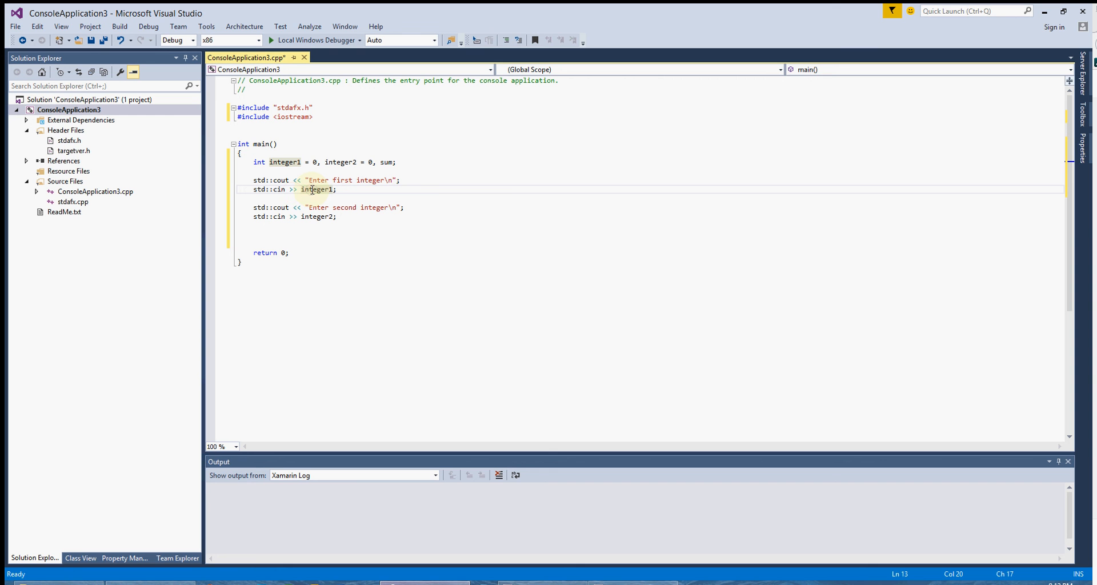
{"action": "mouse_move", "coordinate": [499, 187]}
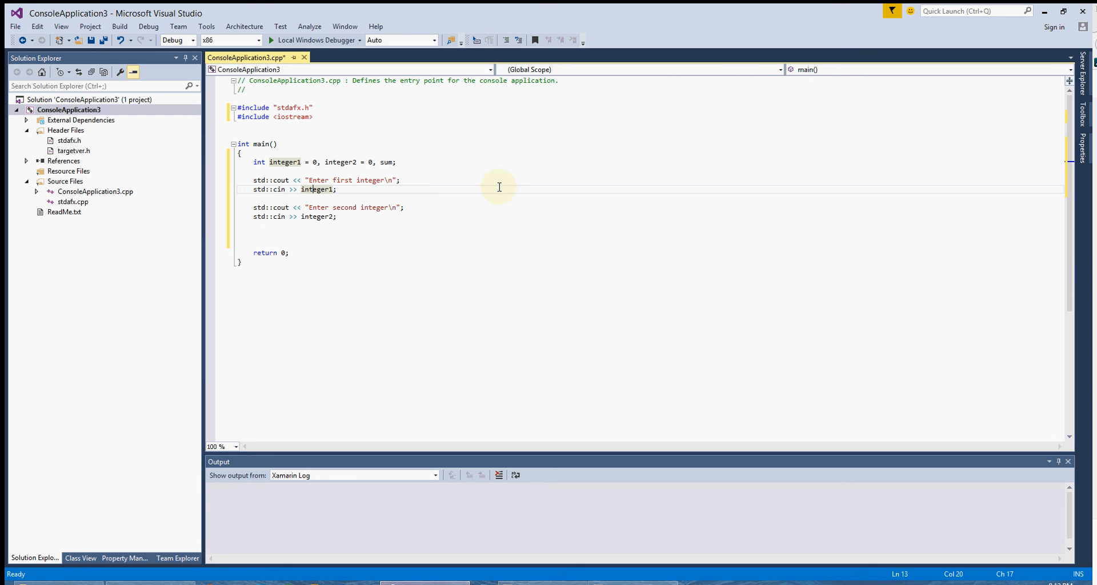
{"action": "left_click", "coordinate": [315, 207]}
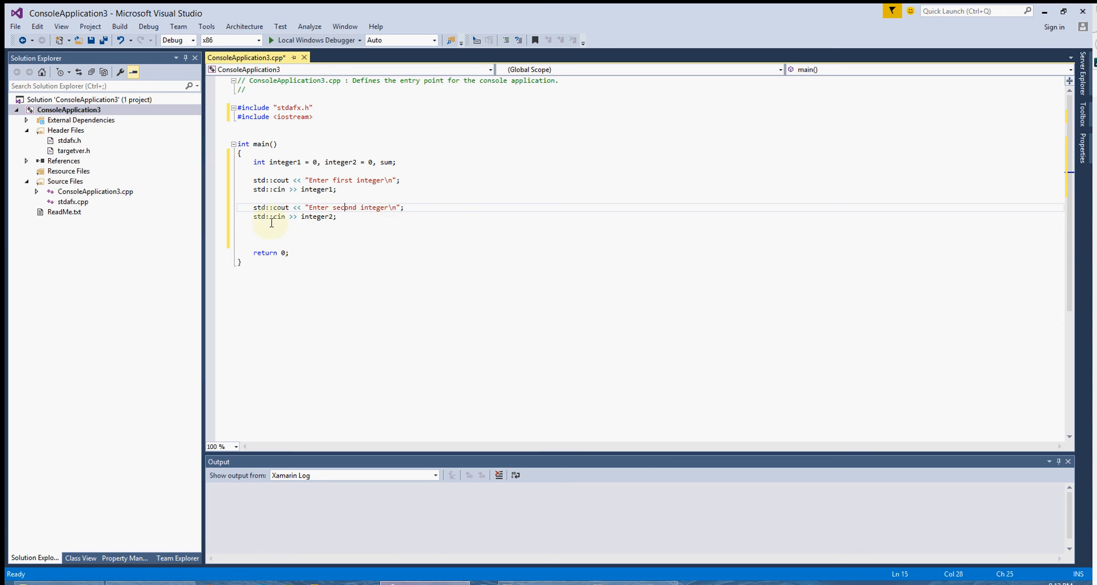
{"action": "double_click", "coordinate": [316, 216]}
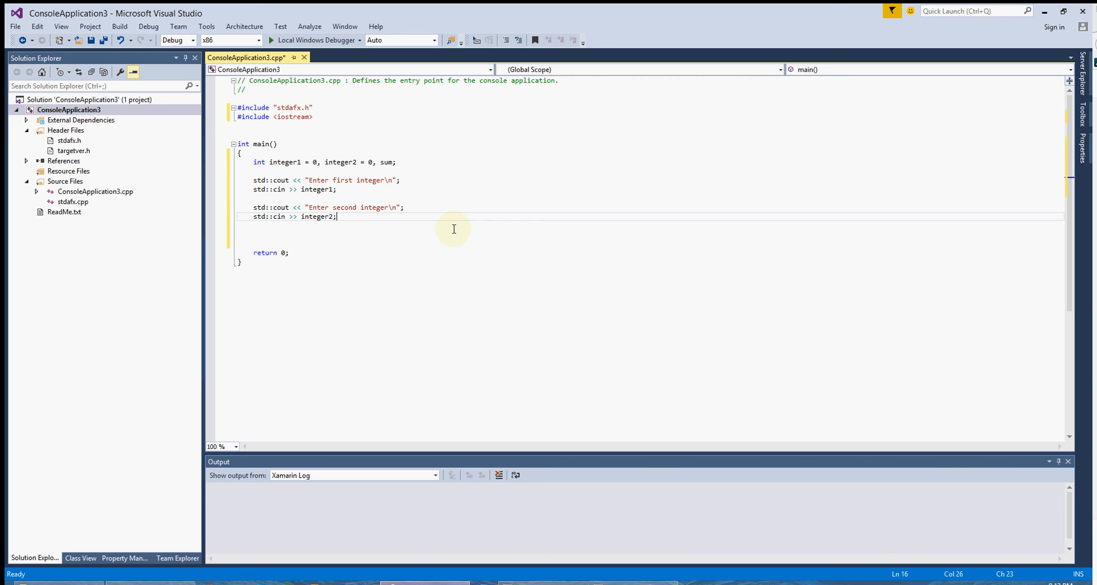
{"action": "key", "text": "enter"}
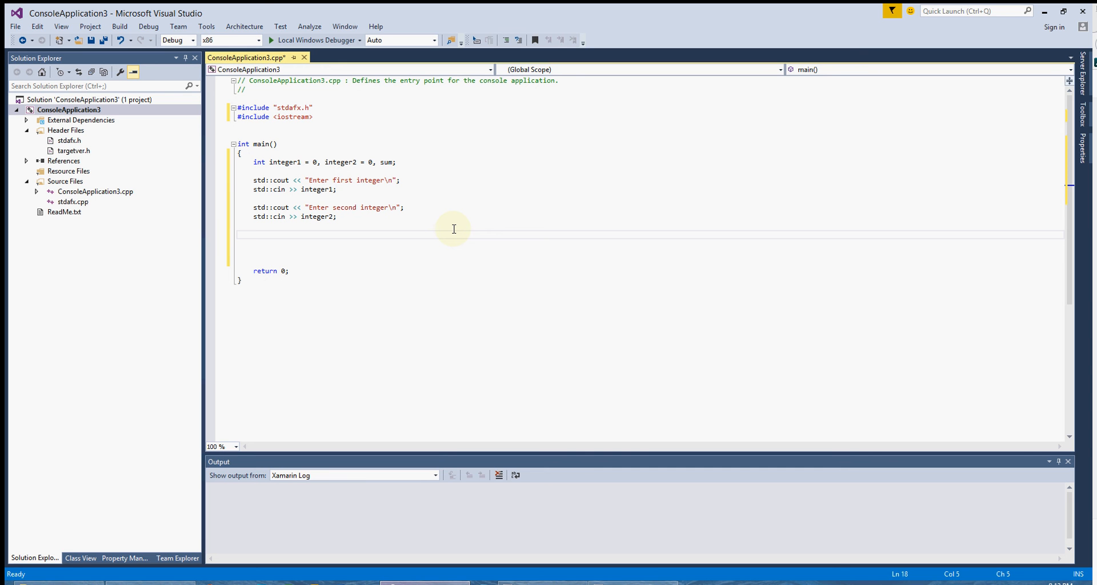
- Write the statement sum = integer1 + integer2; on the blank line
{"action": "type", "text": "sum"}
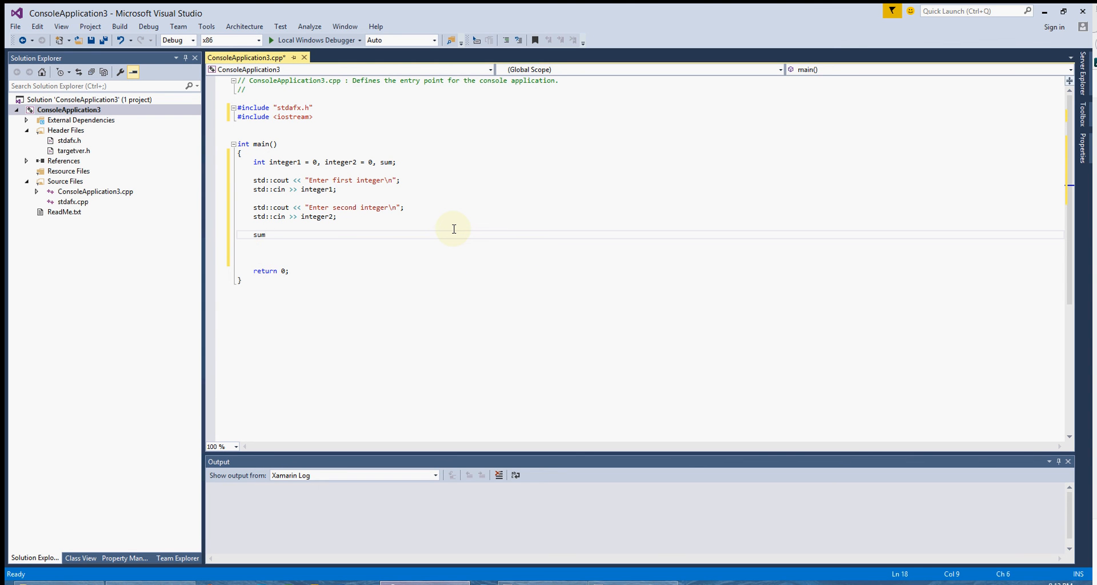
{"action": "type", "text": "= integer1"}
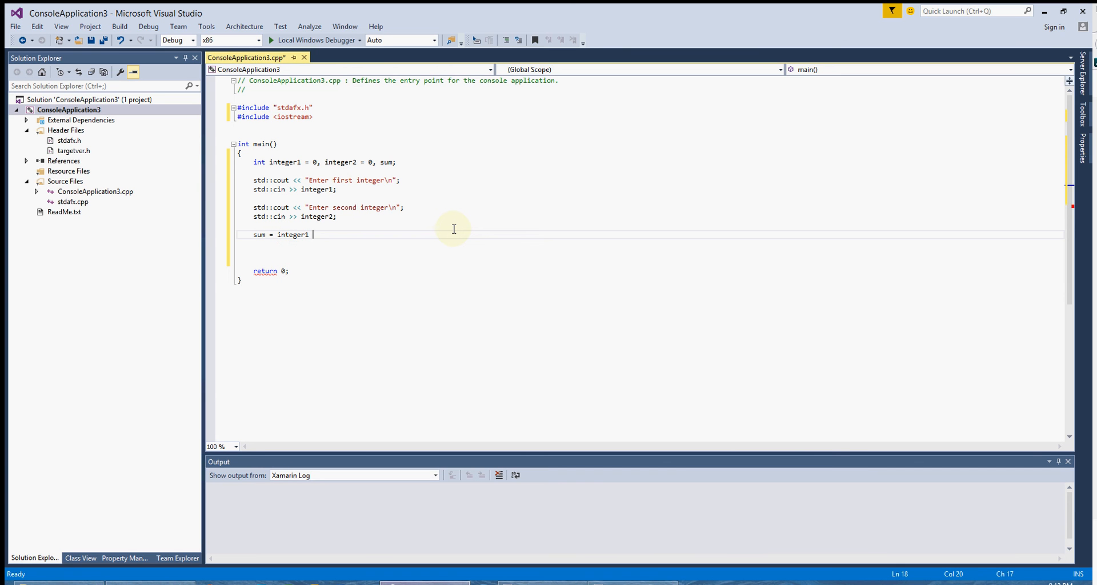
{"action": "type", "text": "+ integer2;"}
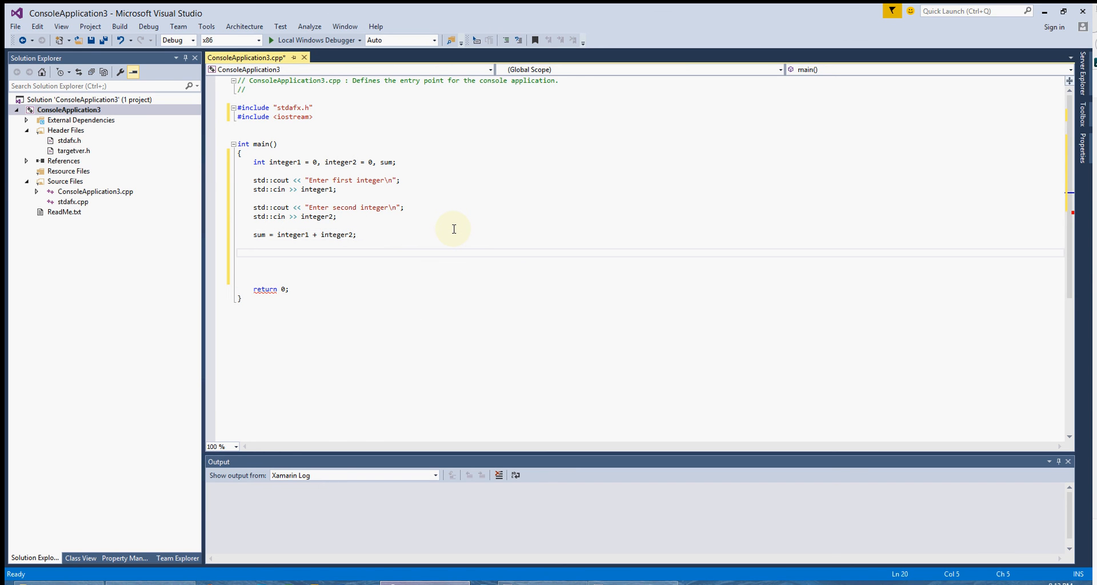
- Write std::cout << "Sum is" << sum << std::endl; below the assignment
{"action": "type", "text": "std::cout << \""}
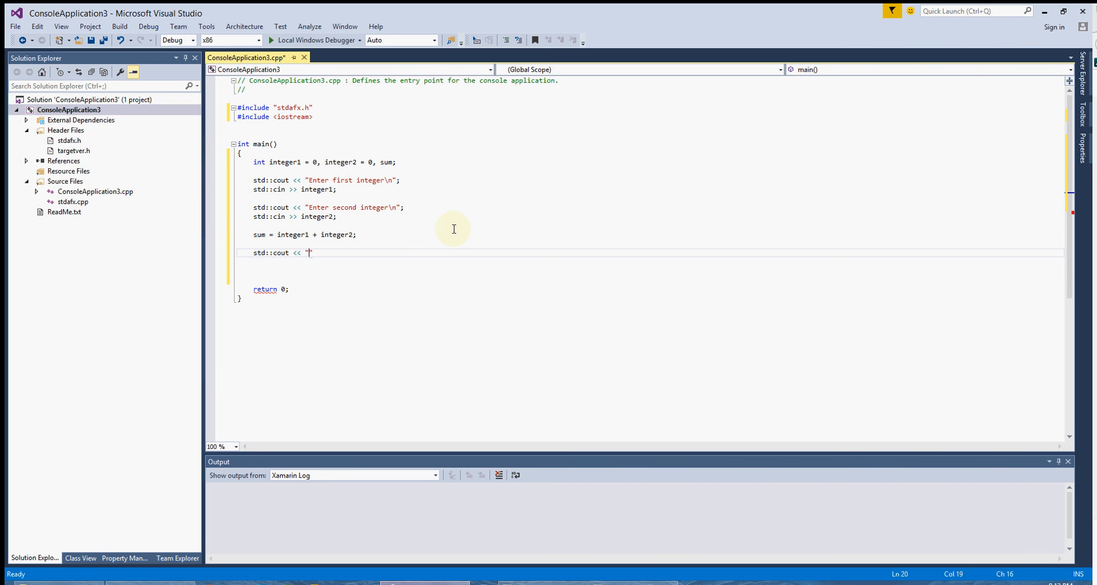
{"action": "type", "text": "Sum is\""}
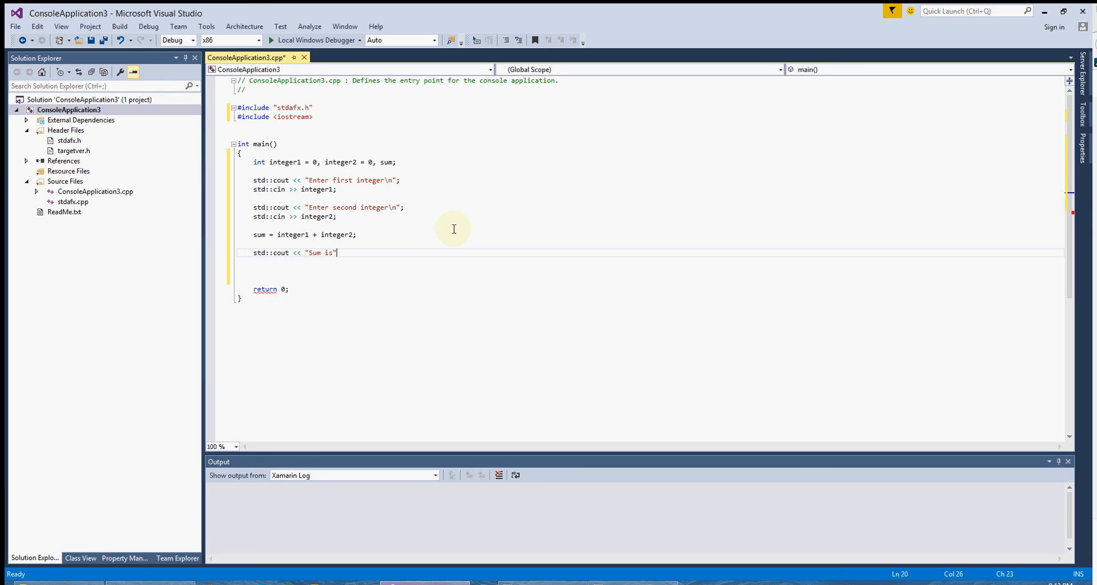
{"action": "type", "text": "<<"}
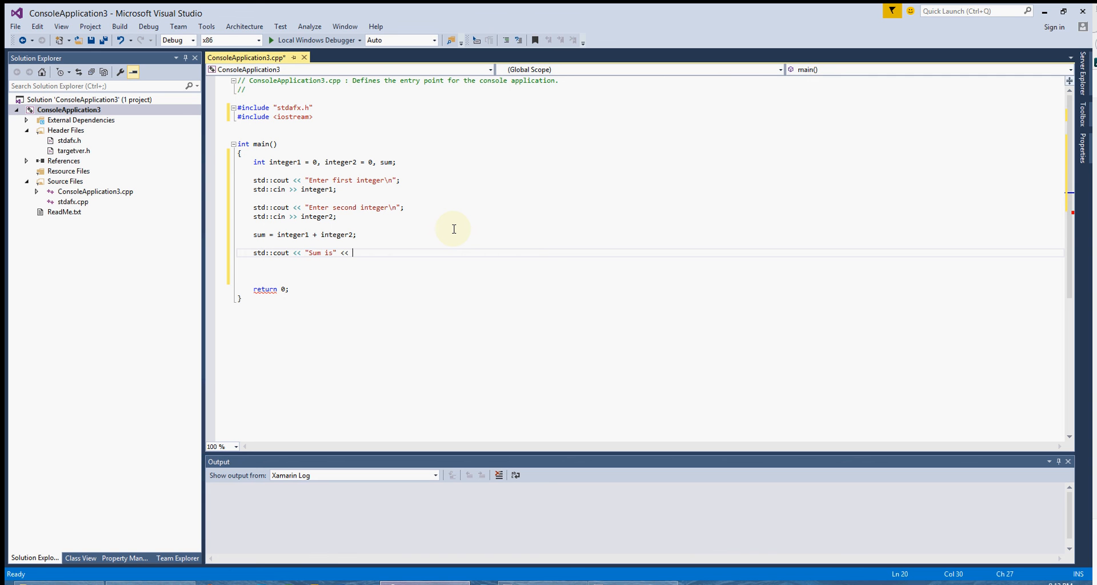
{"action": "type", "text": "sum"}
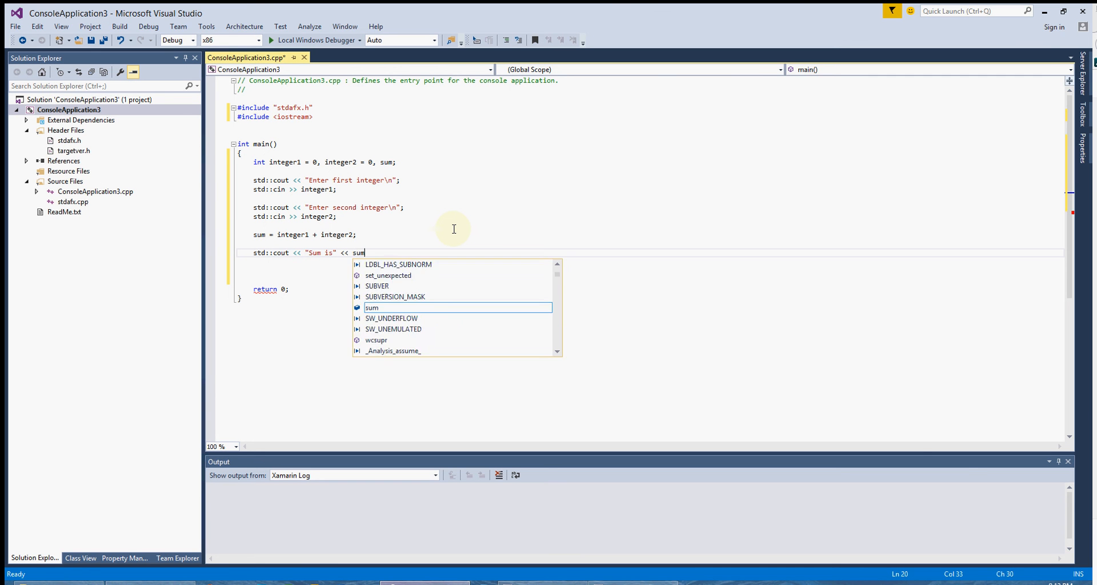
{"action": "type", "text": "<< std::endl;"}
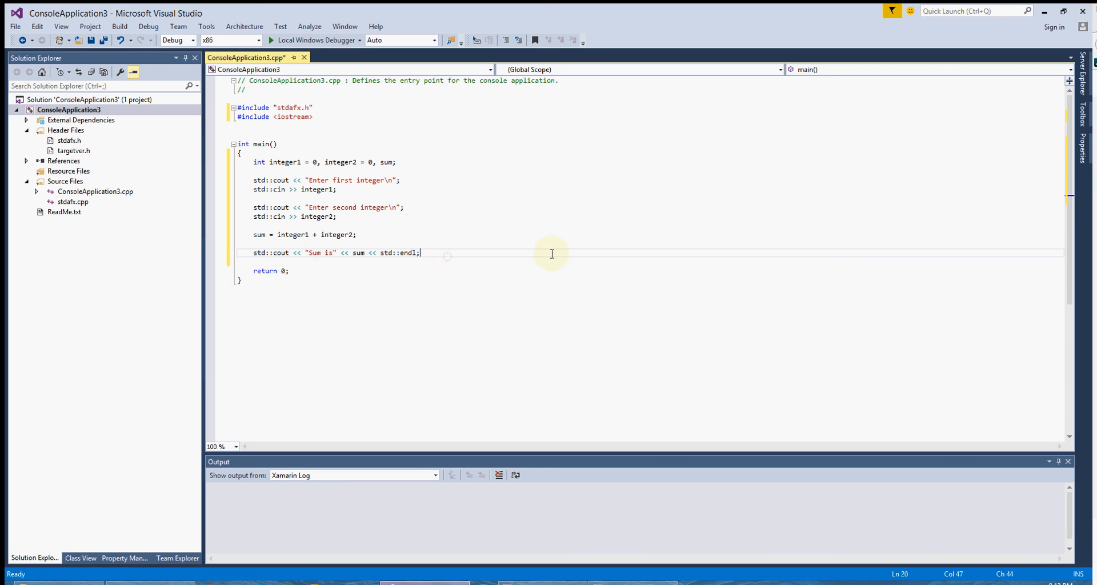
{"action": "mouse_move", "coordinate": [561, 253]}
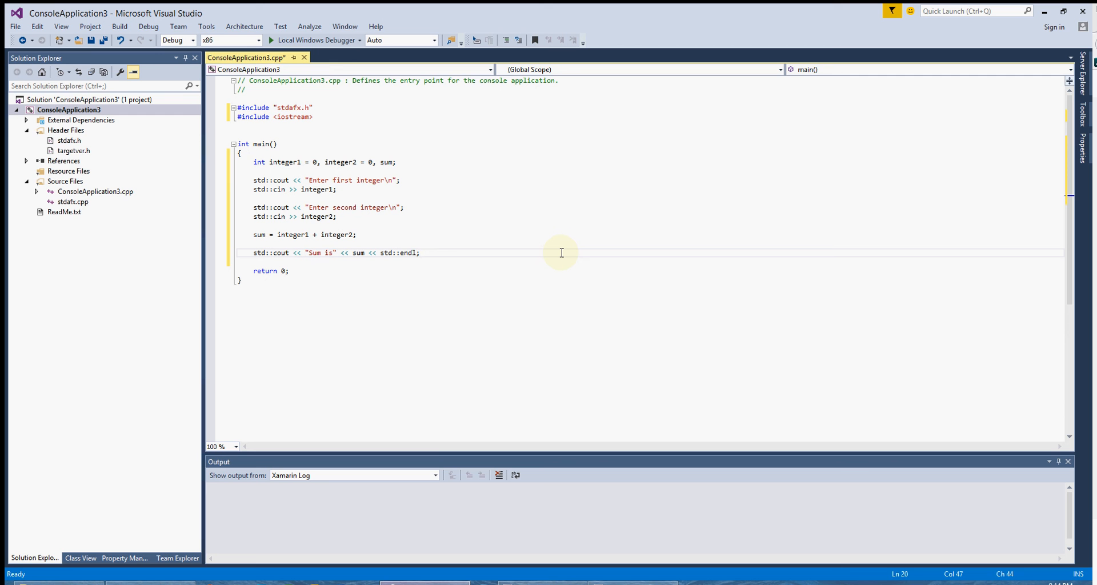
- Add pause code declaring int pause; and reading it with std::cin
{"action": "left_click", "coordinate": [420, 252]}
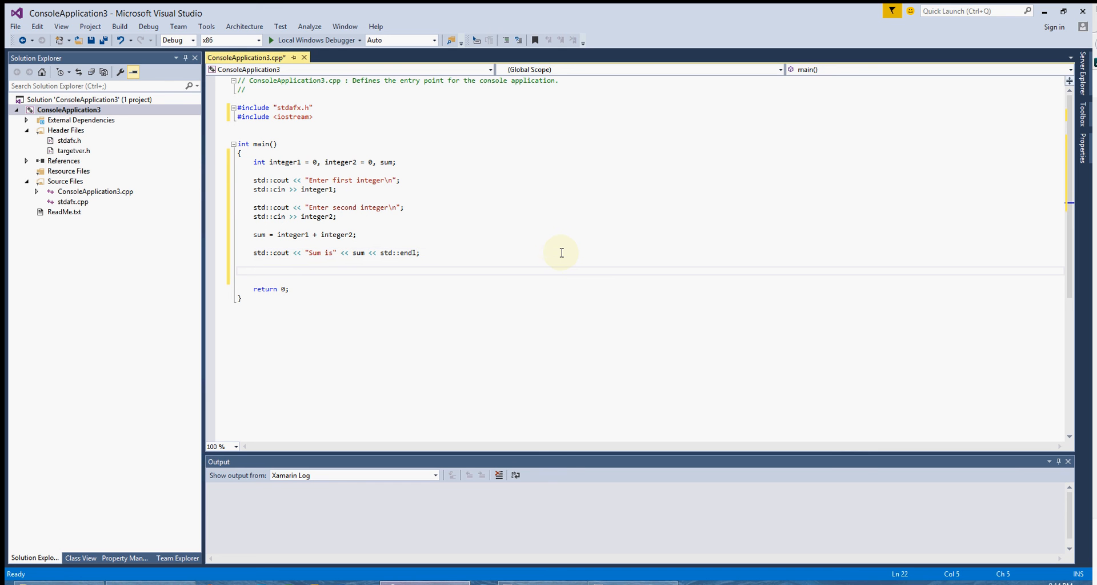
{"action": "type", "text": "int"}
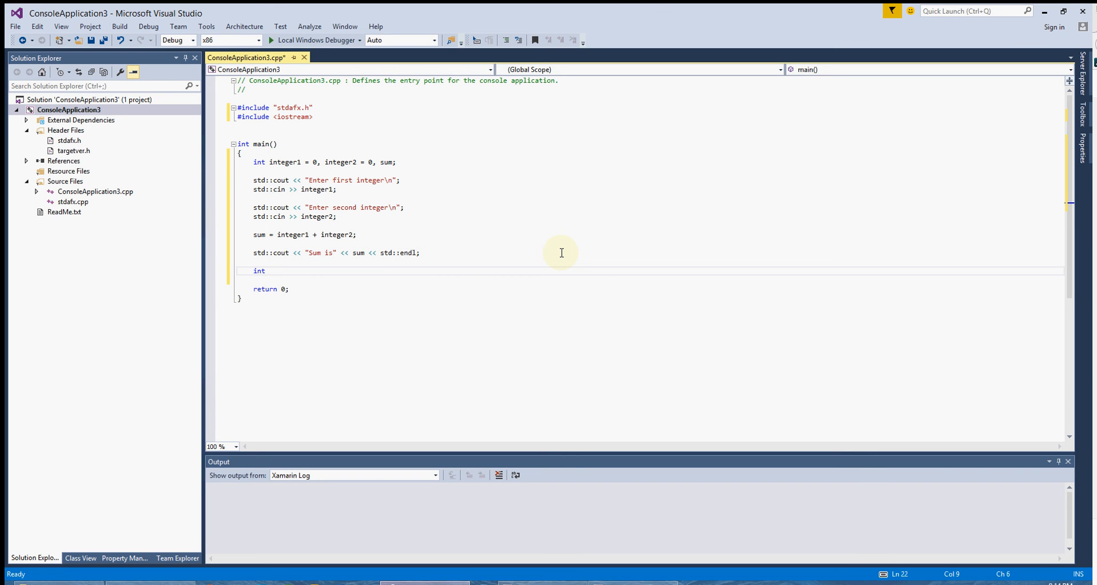
{"action": "type", "text": "pause;"}
{"action": "type", "text": "std::cin >>"}
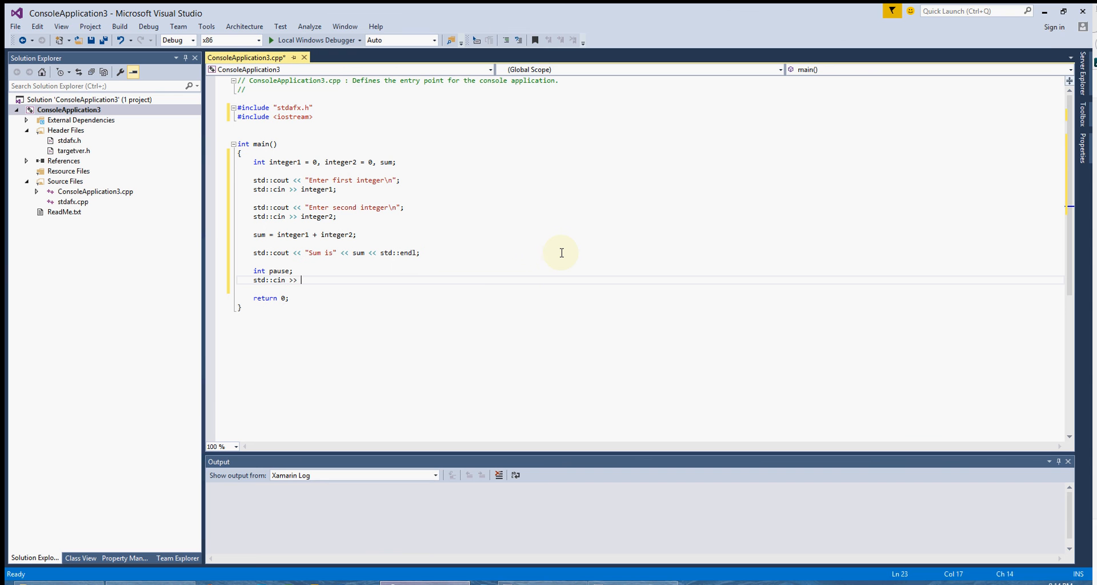
{"action": "type", "text": "pause;"}
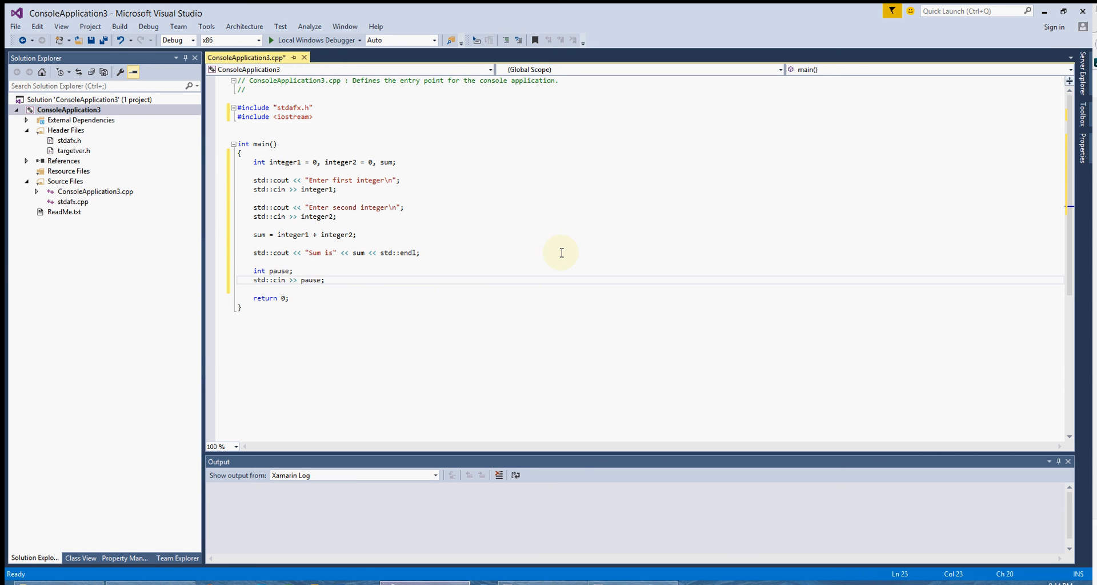
- Add a //Pause Code comment line above the pause statements
{"action": "left_click", "coordinate": [259, 261]}
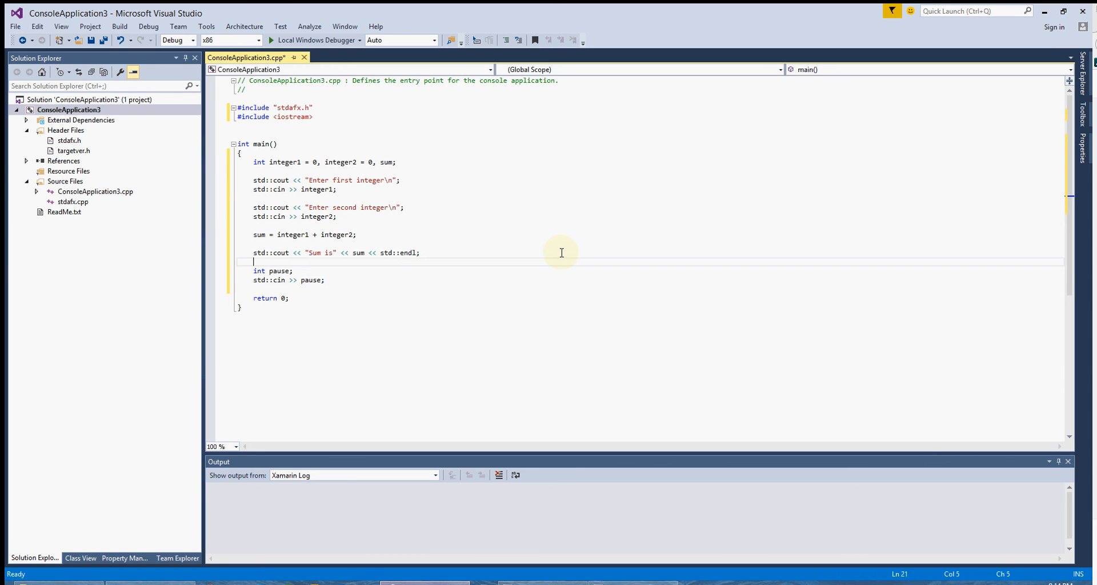
{"action": "type", "text": "//"}
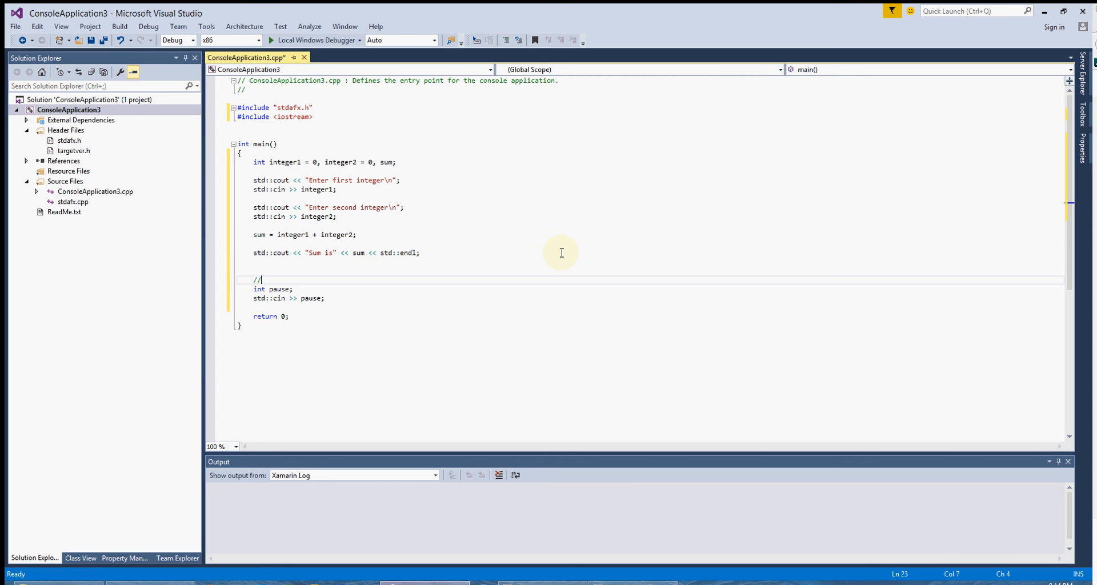
{"action": "type", "text": "Pause"}
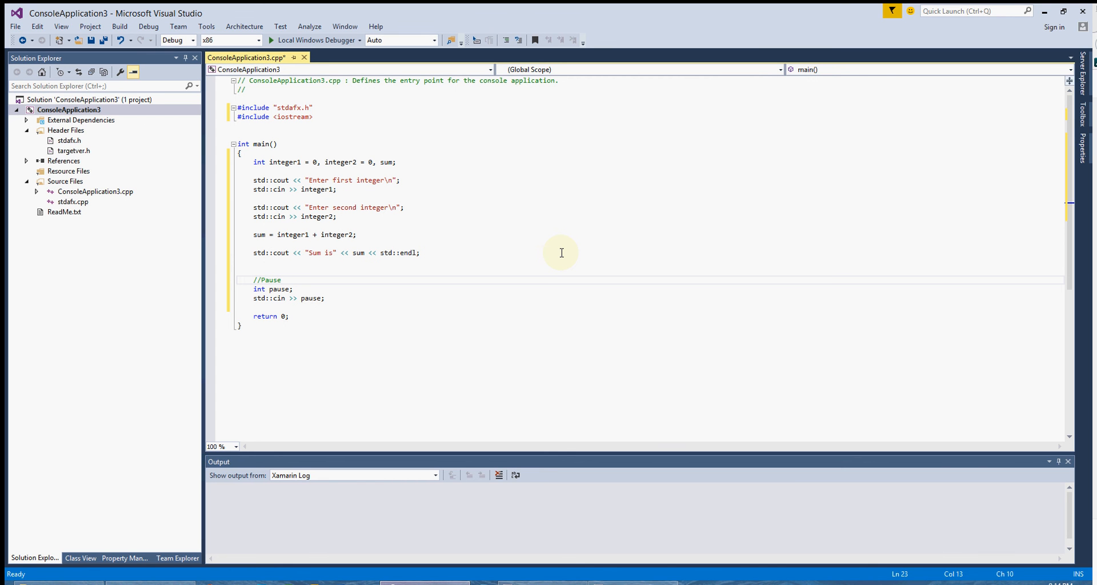
{"action": "left_click", "coordinate": [284, 279]}
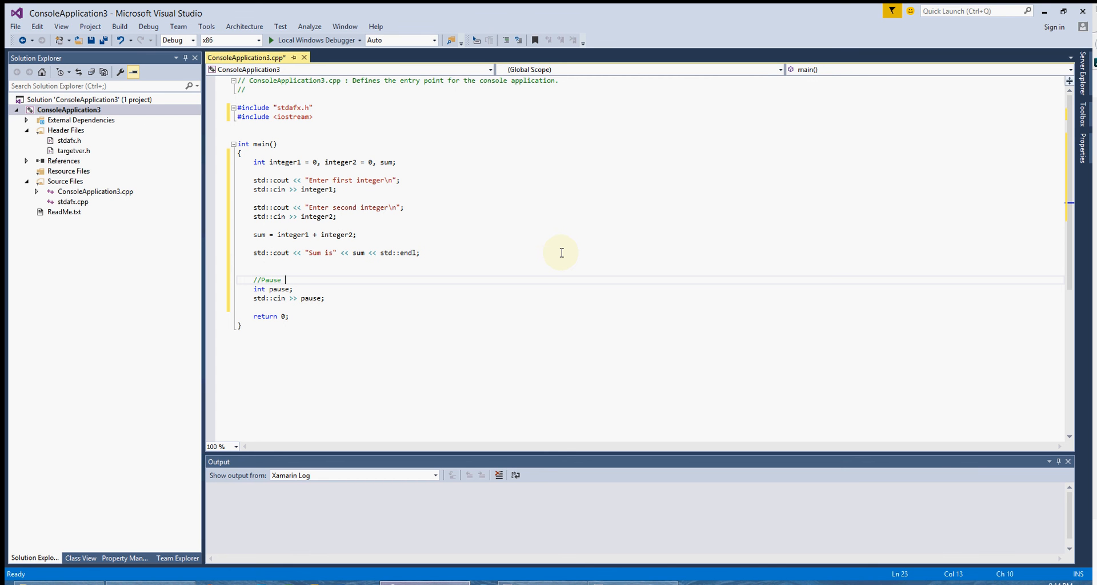
{"action": "type", "text": "Code"}
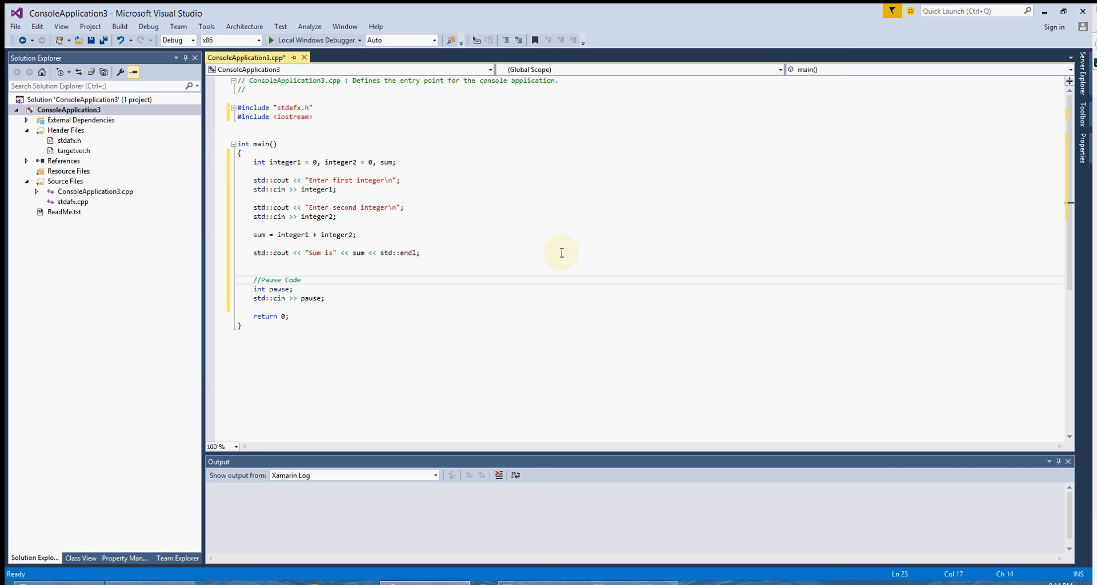
{"action": "left_click", "coordinate": [301, 279]}
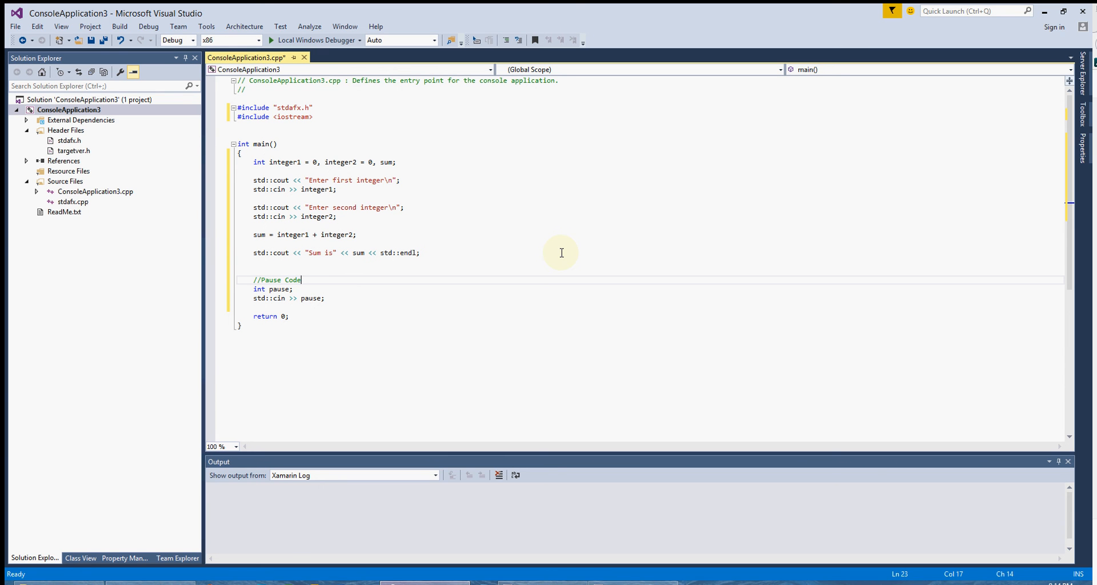
- Start debugging and enter 13 and 7 as the two integers
{"action": "left_click", "coordinate": [149, 26]}
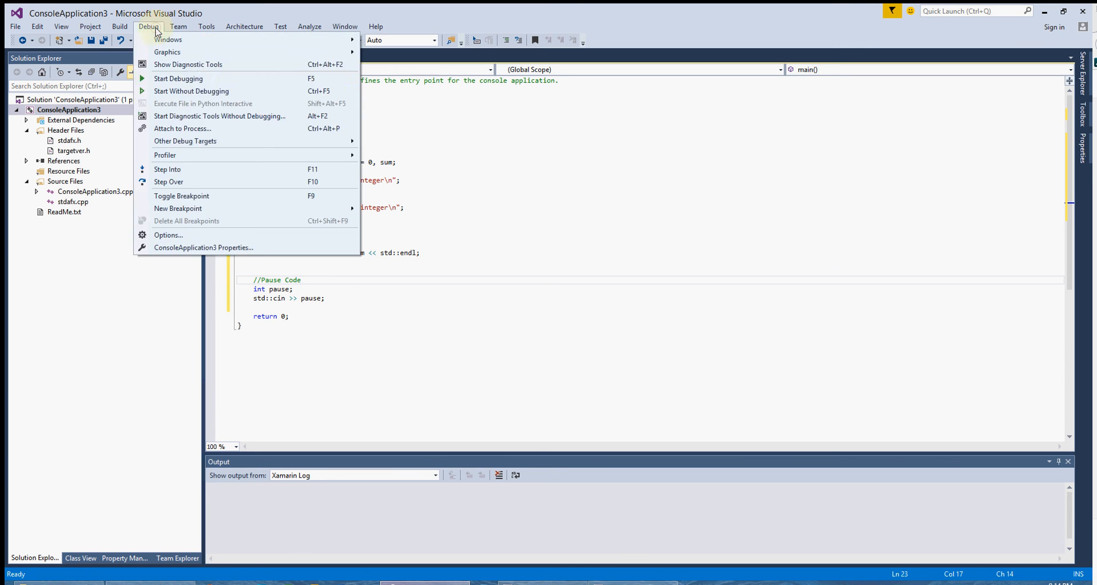
{"action": "mouse_move", "coordinate": [178, 78]}
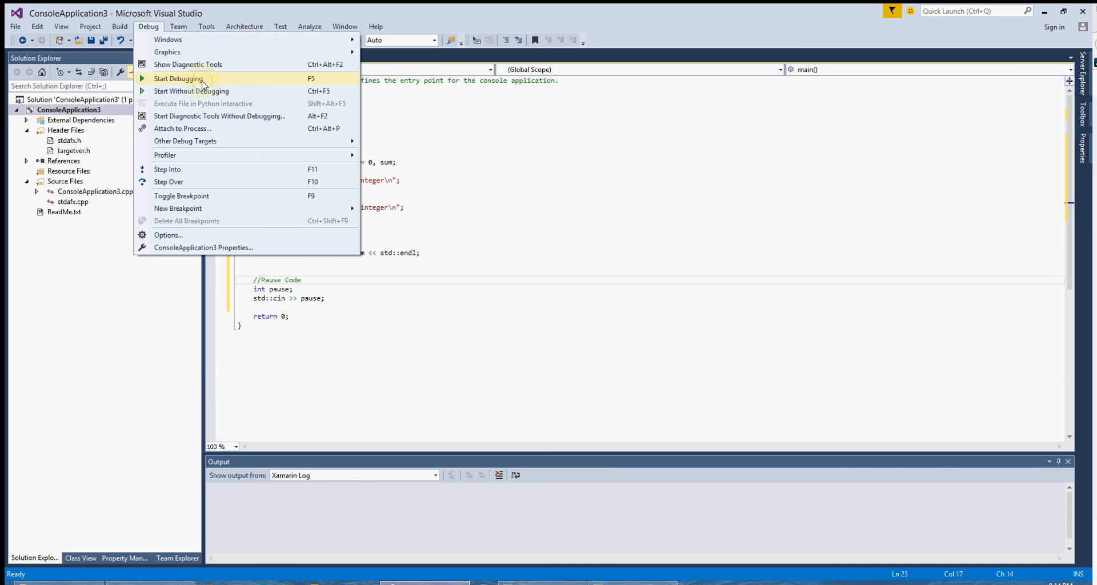
{"action": "left_click", "coordinate": [179, 79]}
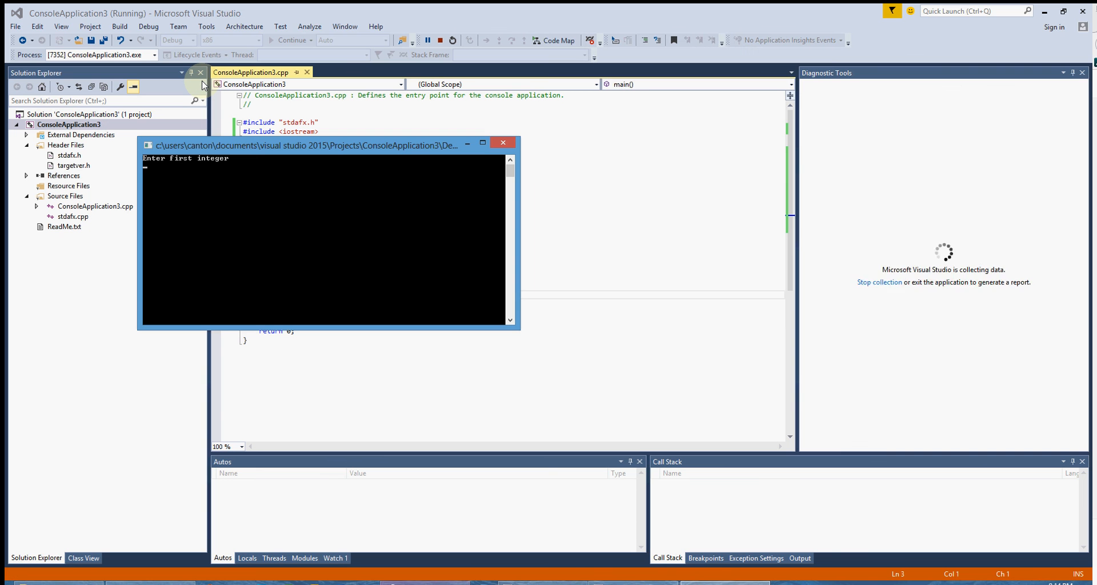
{"action": "type", "text": "13"}
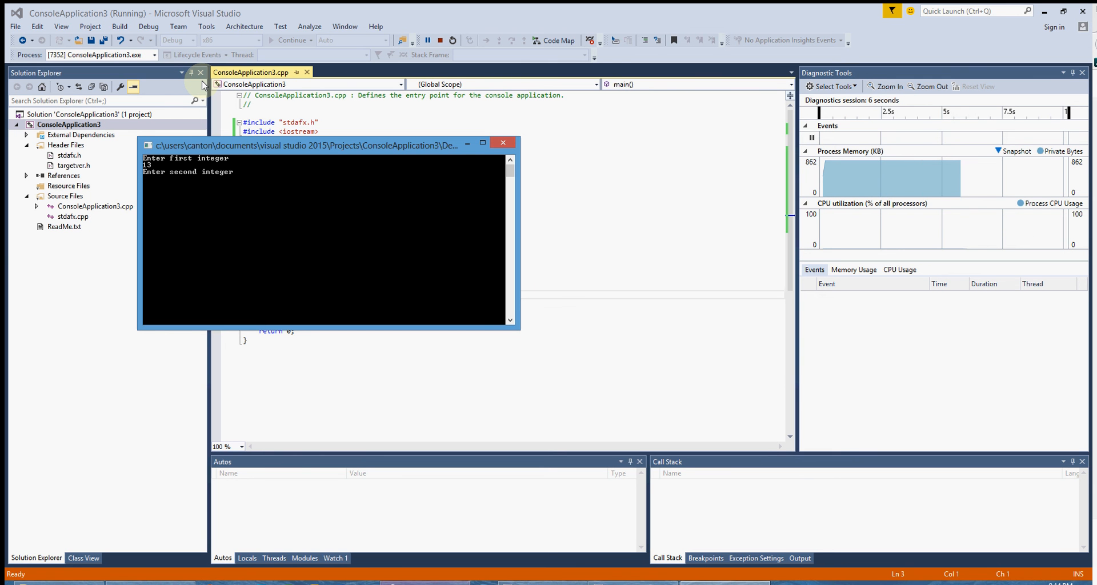
{"action": "type", "text": "7"}
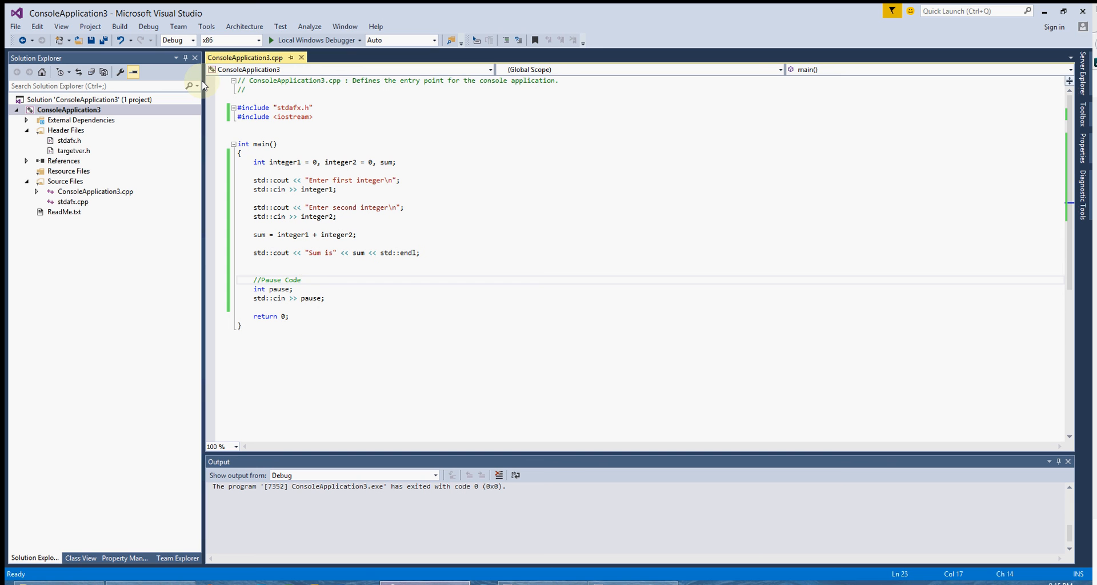
{"action": "left_click", "coordinate": [303, 280]}
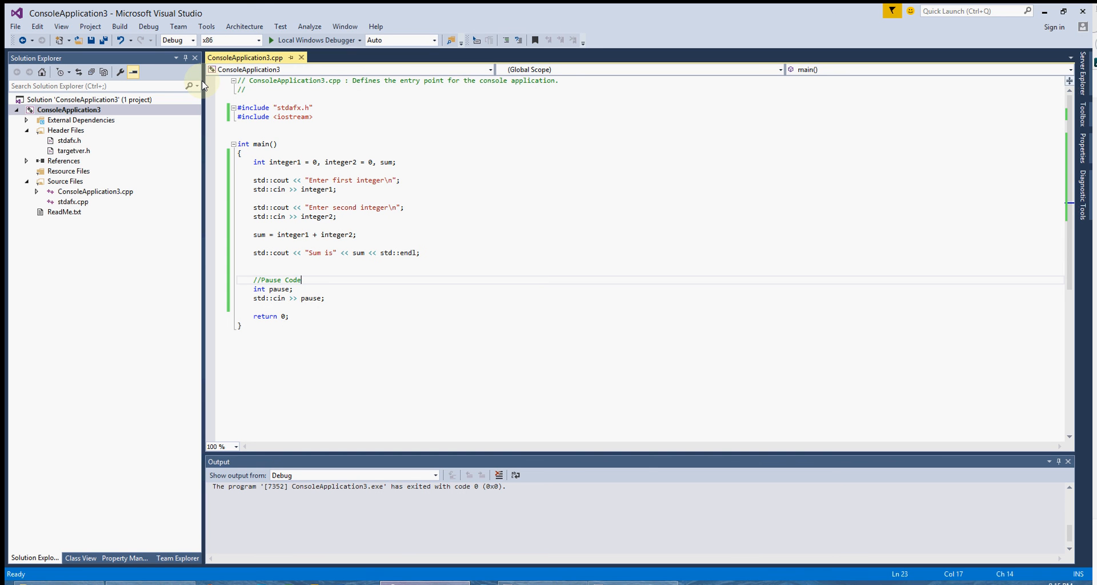
{"action": "mouse_move", "coordinate": [494, 173]}
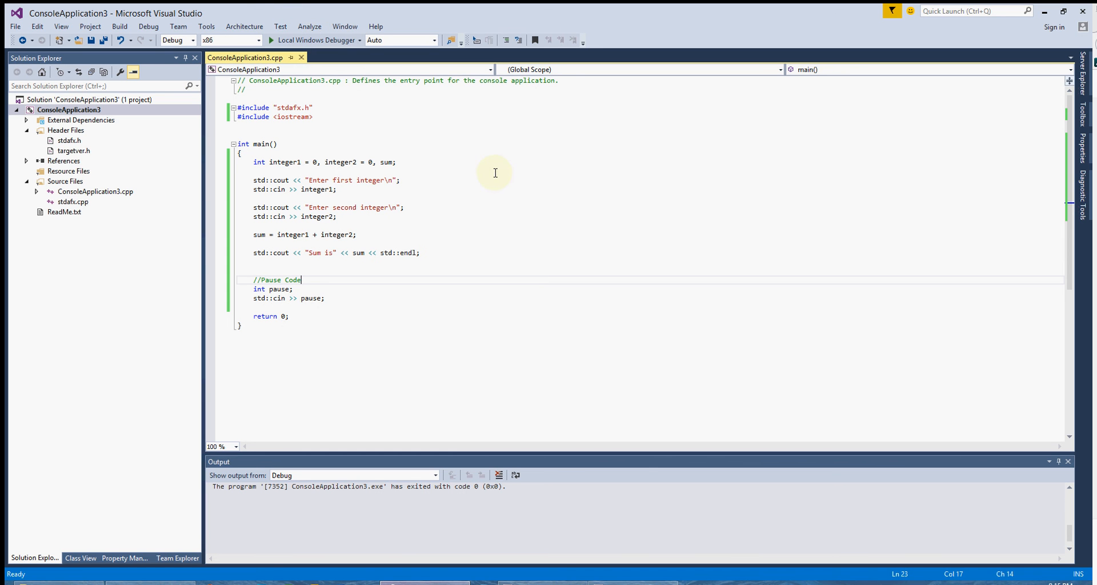
{"action": "mouse_move", "coordinate": [265, 223]}
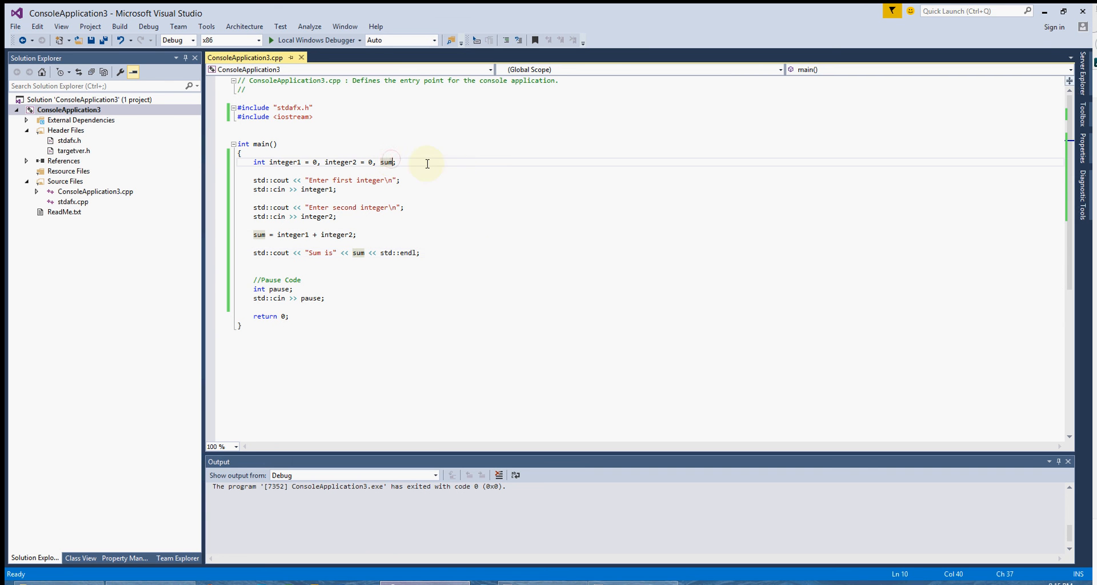
- Remove sum from the declaration and comment out the sum assignment with //
{"action": "key", "text": "Backspace"}
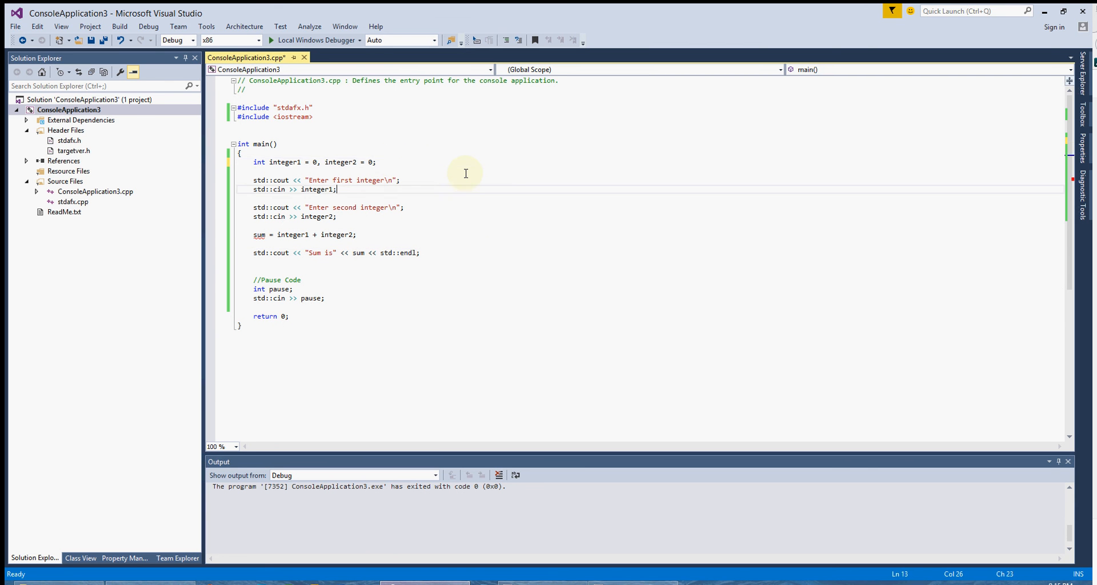
{"action": "left_click", "coordinate": [259, 235]}
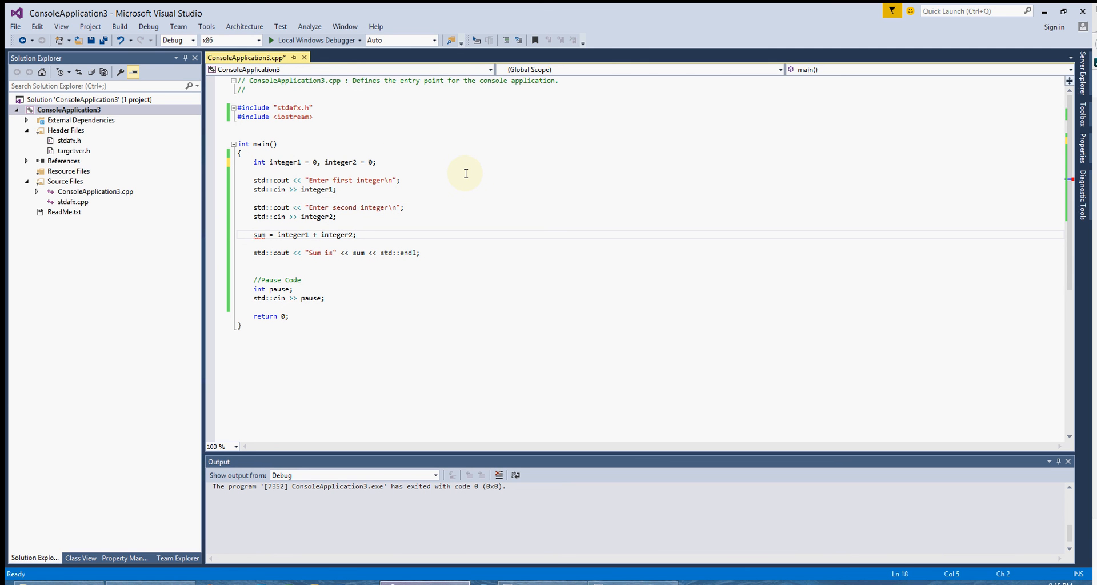
{"action": "type", "text": "//"}
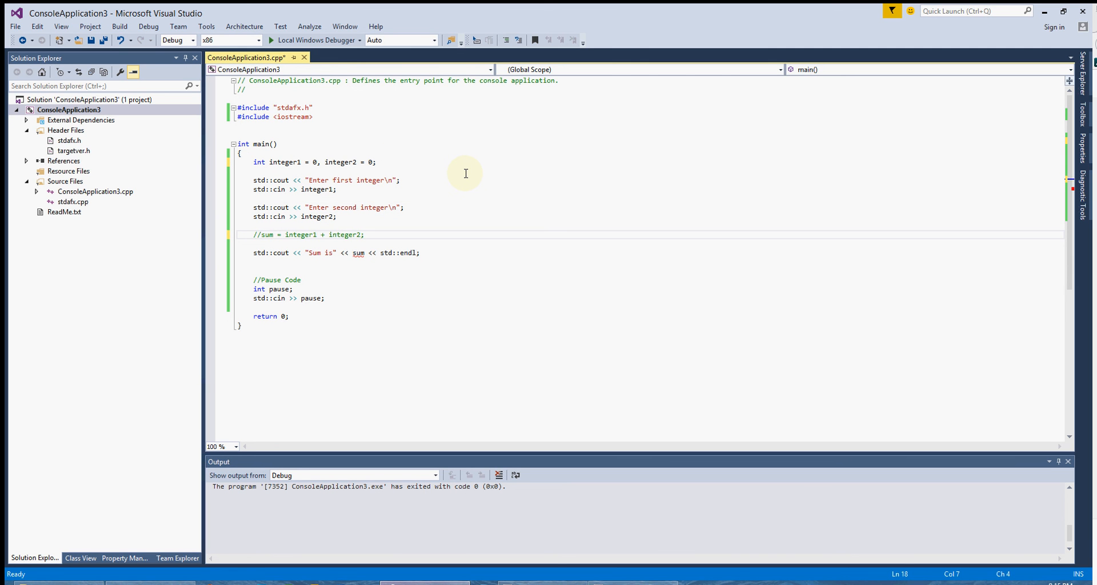
- Replace sum in the output line with integer1 + integer2
{"action": "double_click", "coordinate": [359, 252]}
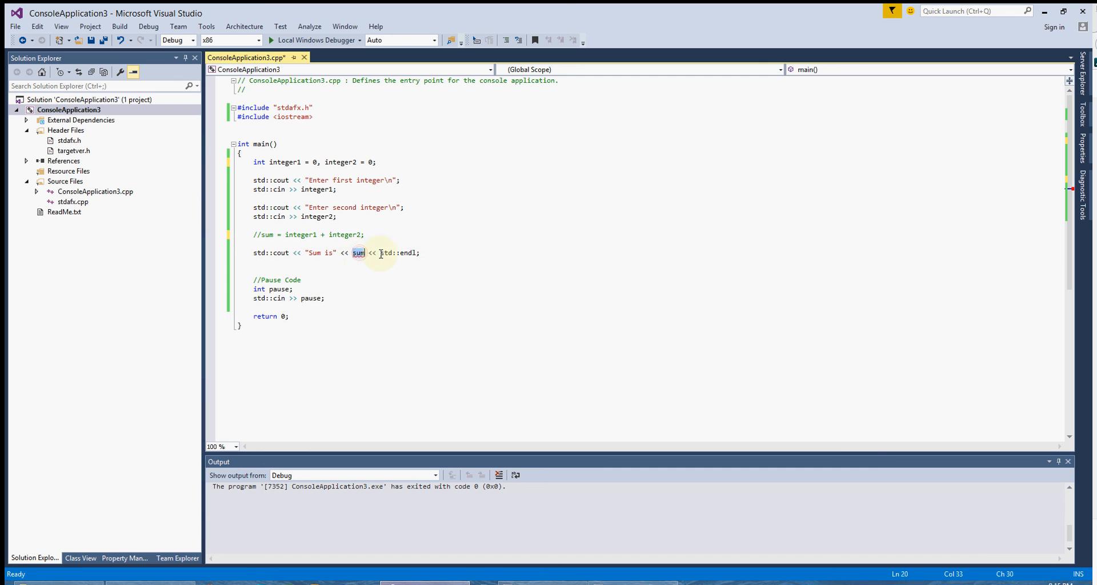
{"action": "mouse_move", "coordinate": [278, 162]}
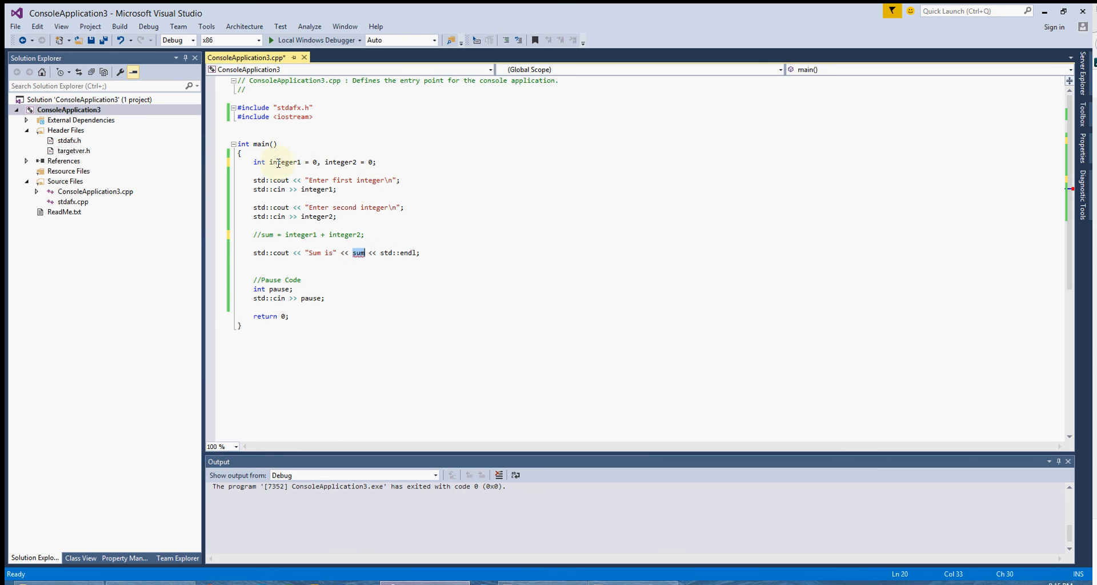
{"action": "mouse_move", "coordinate": [569, 186]}
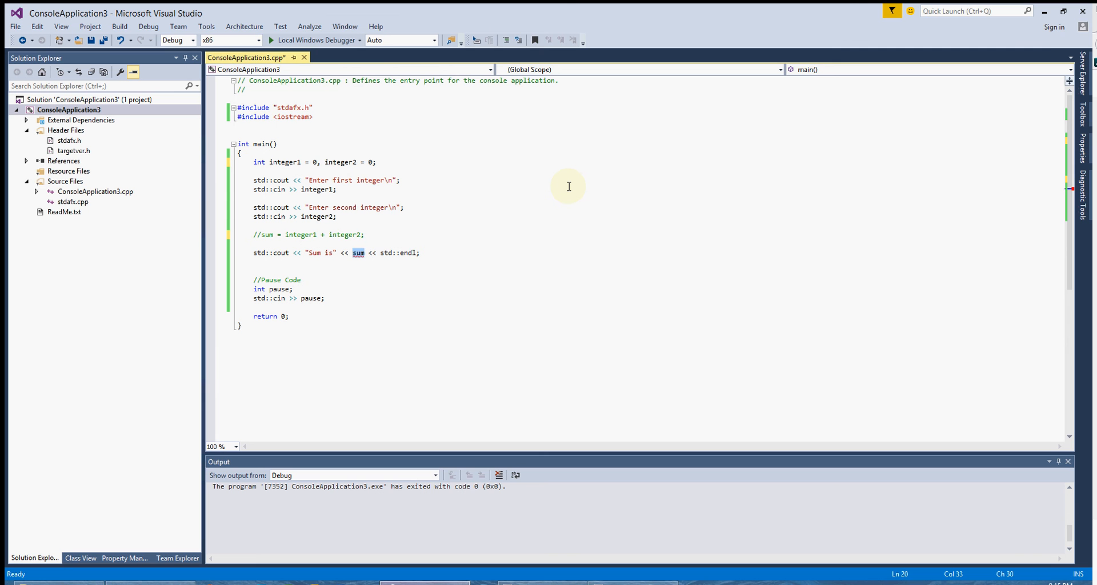
{"action": "type", "text": "it"}
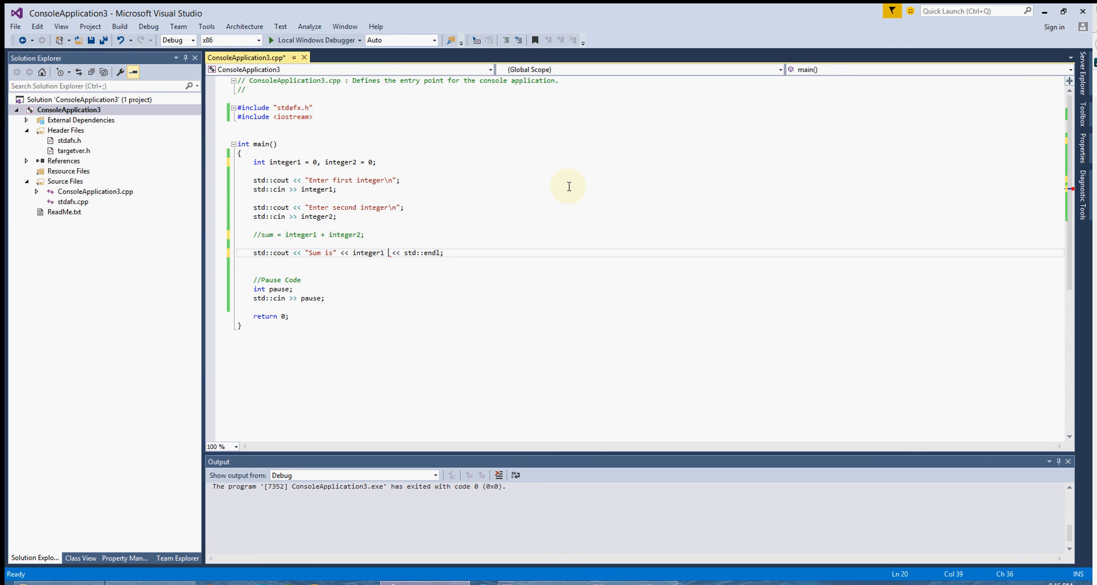
{"action": "type", "text": "+ integer 2"}
{"action": "type", "text": "13"}
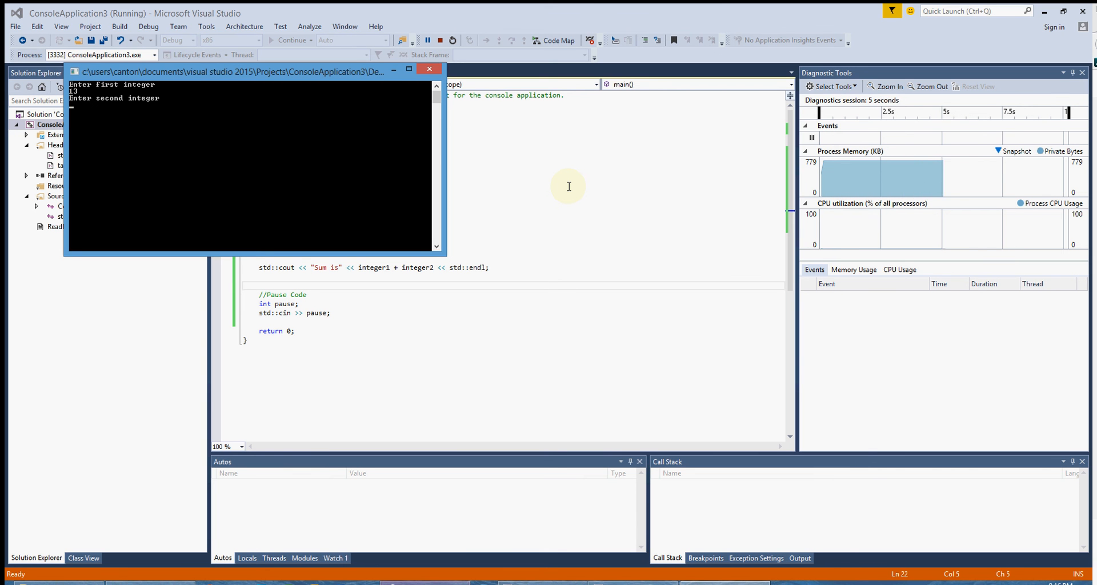
- Rerun the revised program and enter the integers 2 and 1 in the console
{"action": "type", "text": "21"}
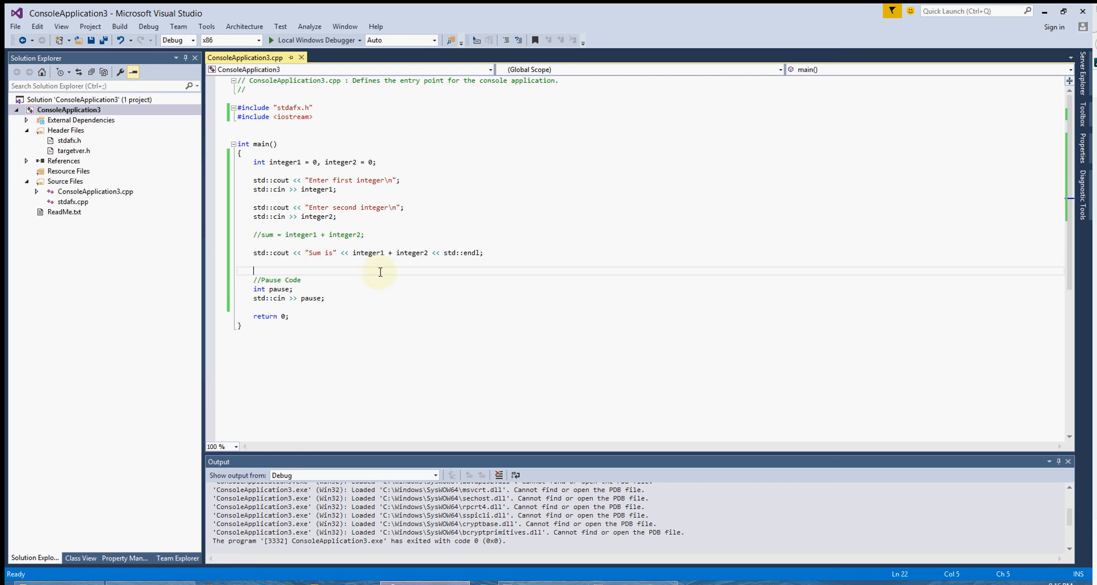
{"action": "double_click", "coordinate": [368, 253]}
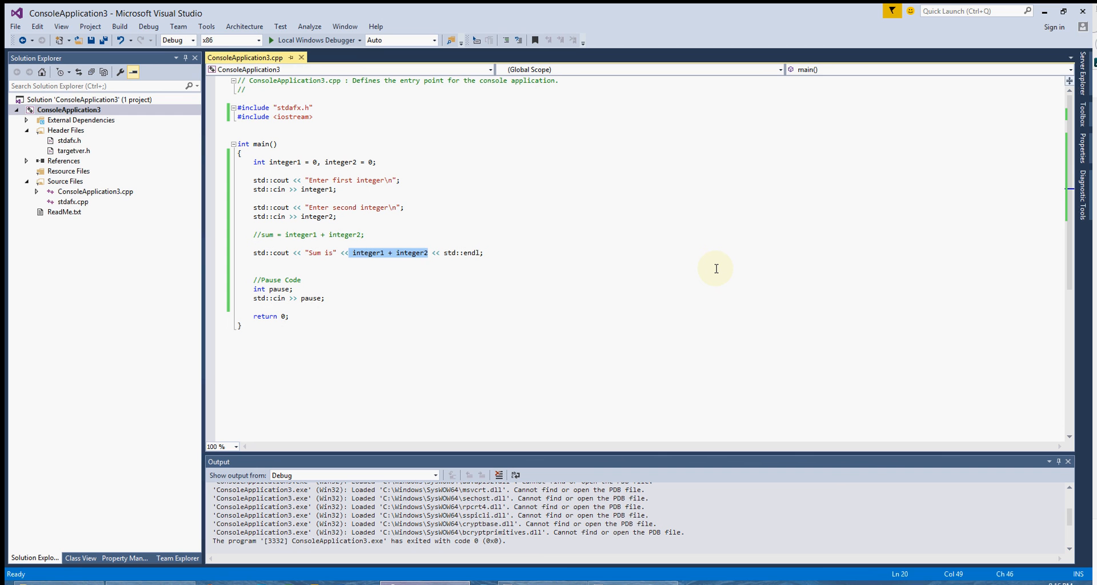
{"action": "mouse_move", "coordinate": [705, 273]}
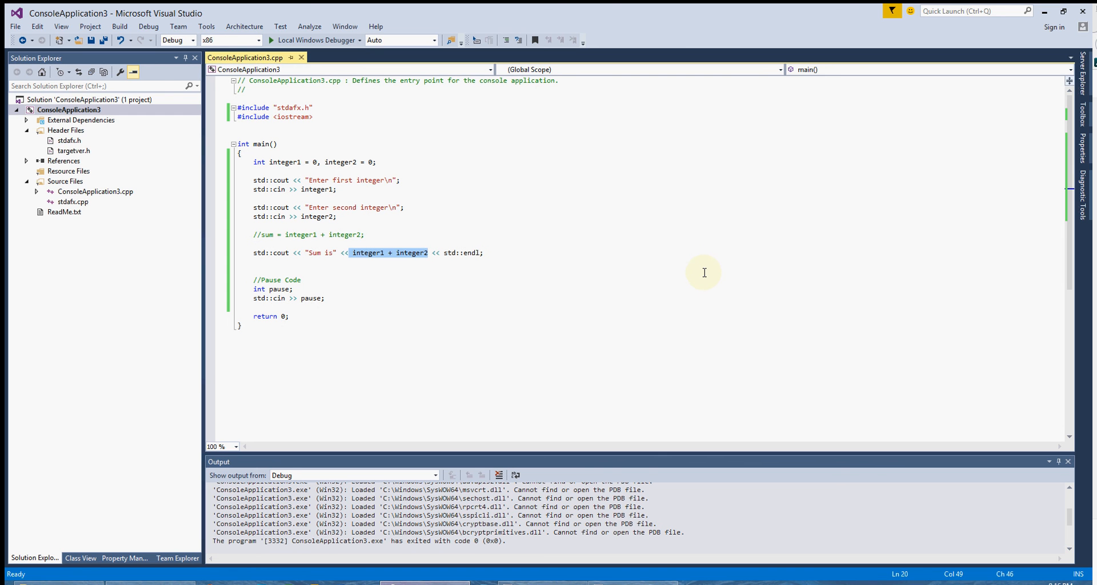